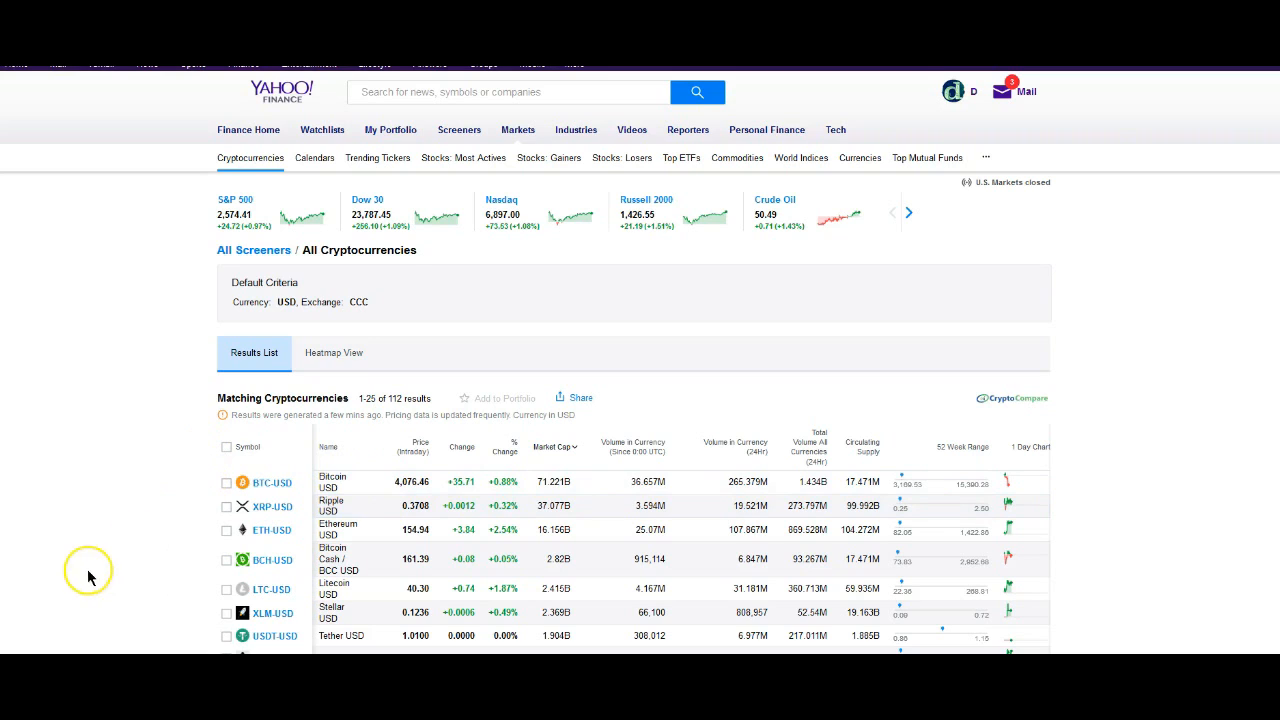
{"action": "scroll", "scroll_direction": "down", "scroll_amount": 3}
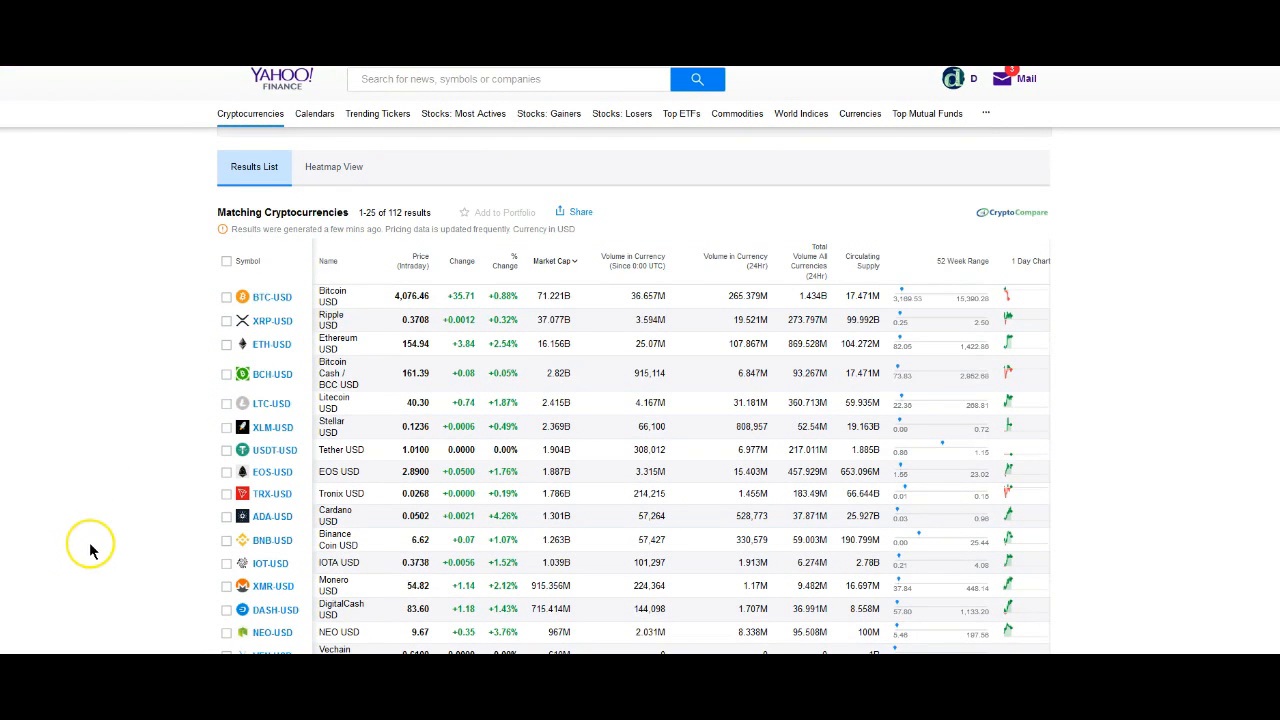
{"action": "mouse_move", "coordinate": [105, 518]}
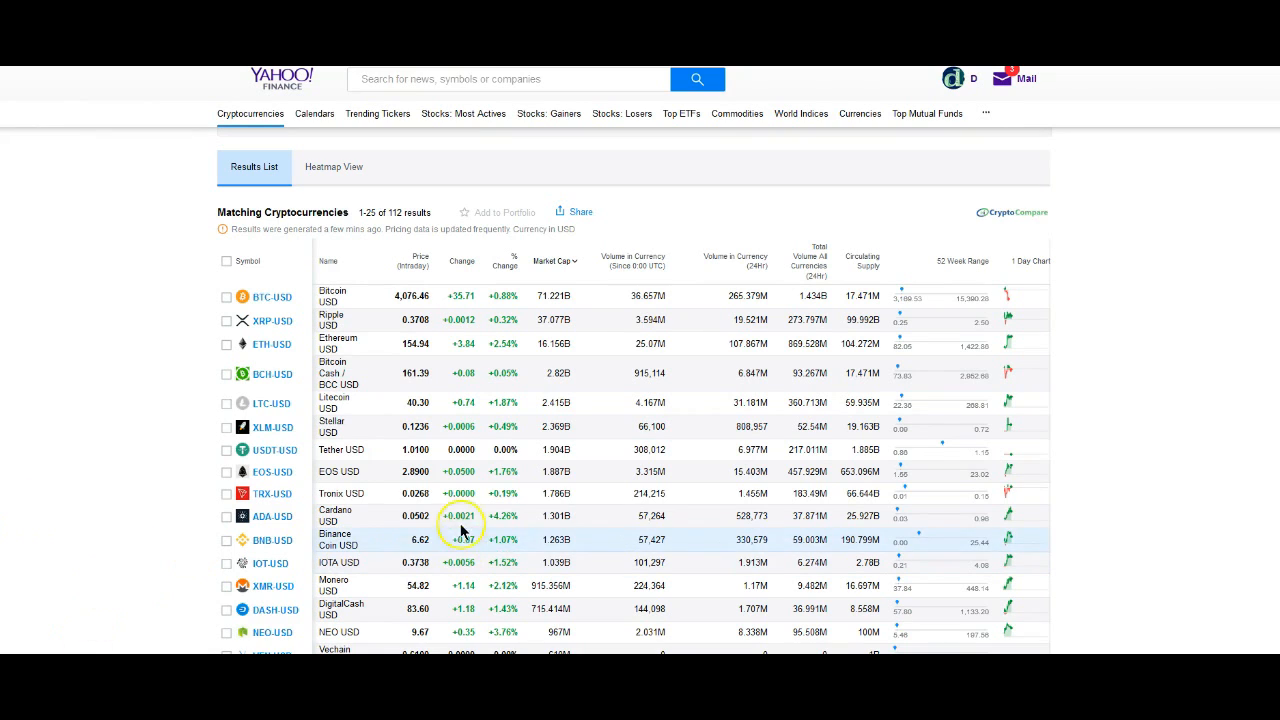
{"action": "mouse_move", "coordinate": [363, 493]}
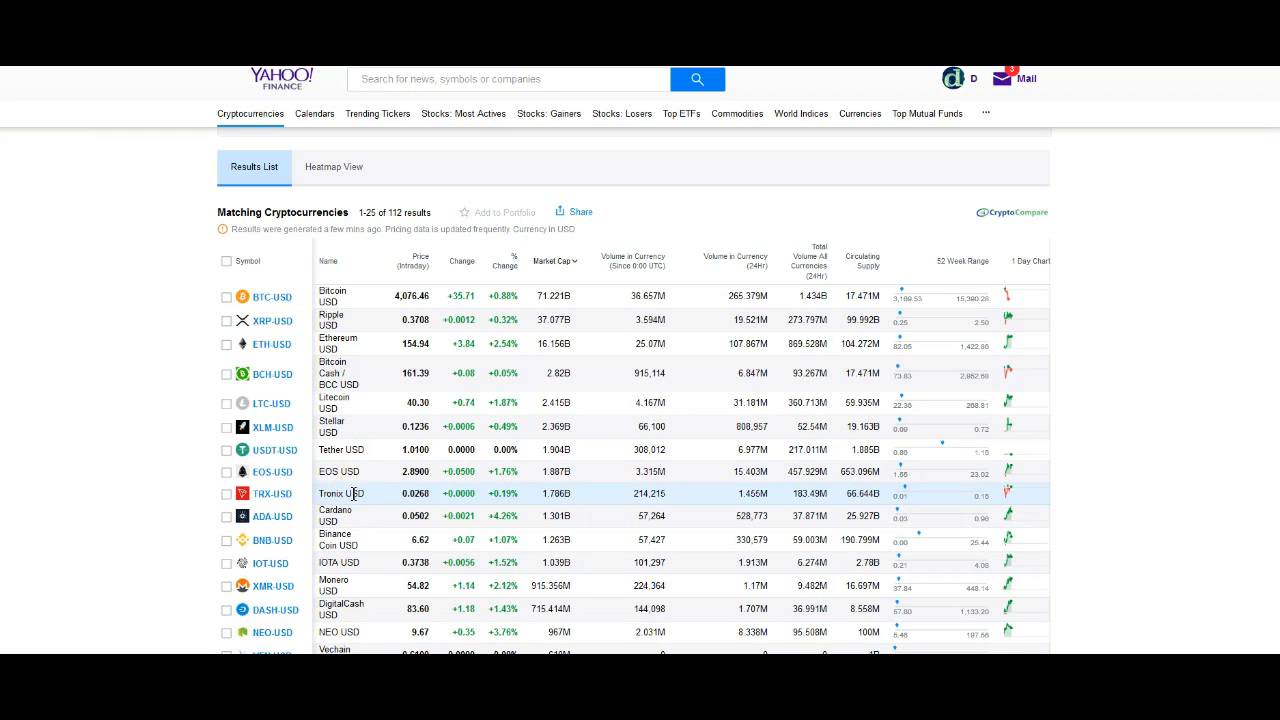
{"action": "mouse_move", "coordinate": [388, 374]}
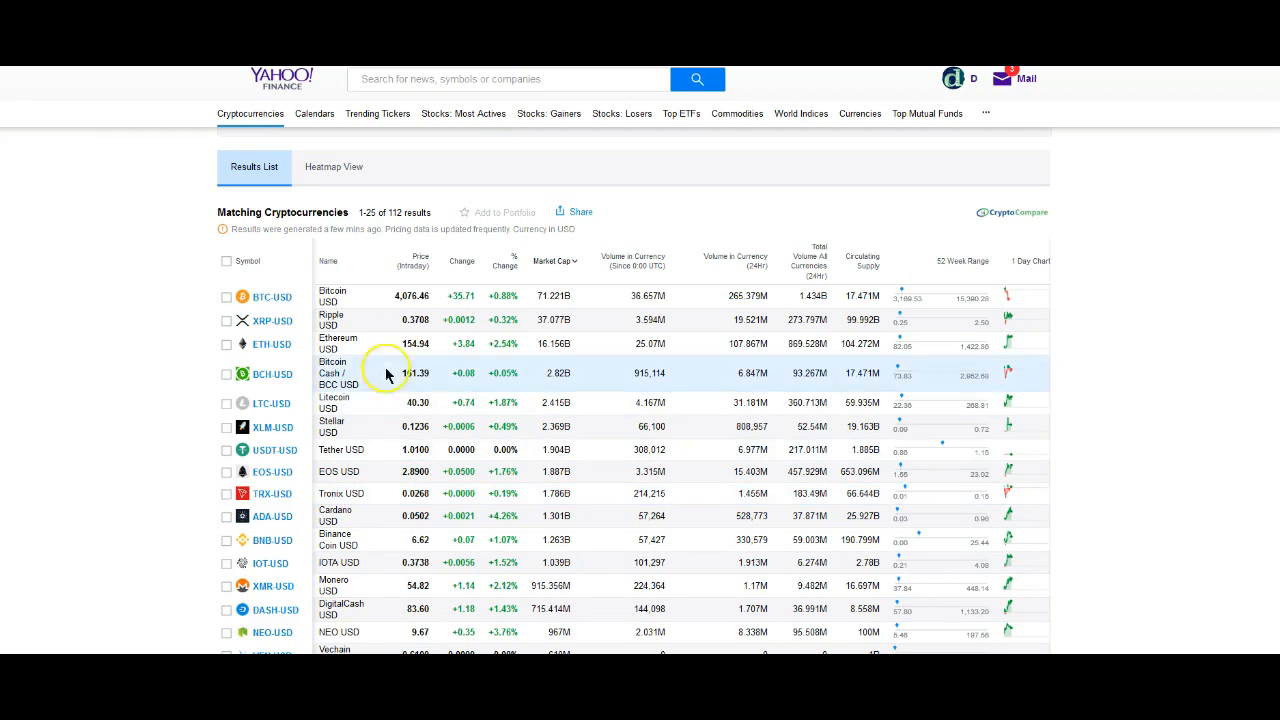
{"action": "mouse_move", "coordinate": [402, 462]}
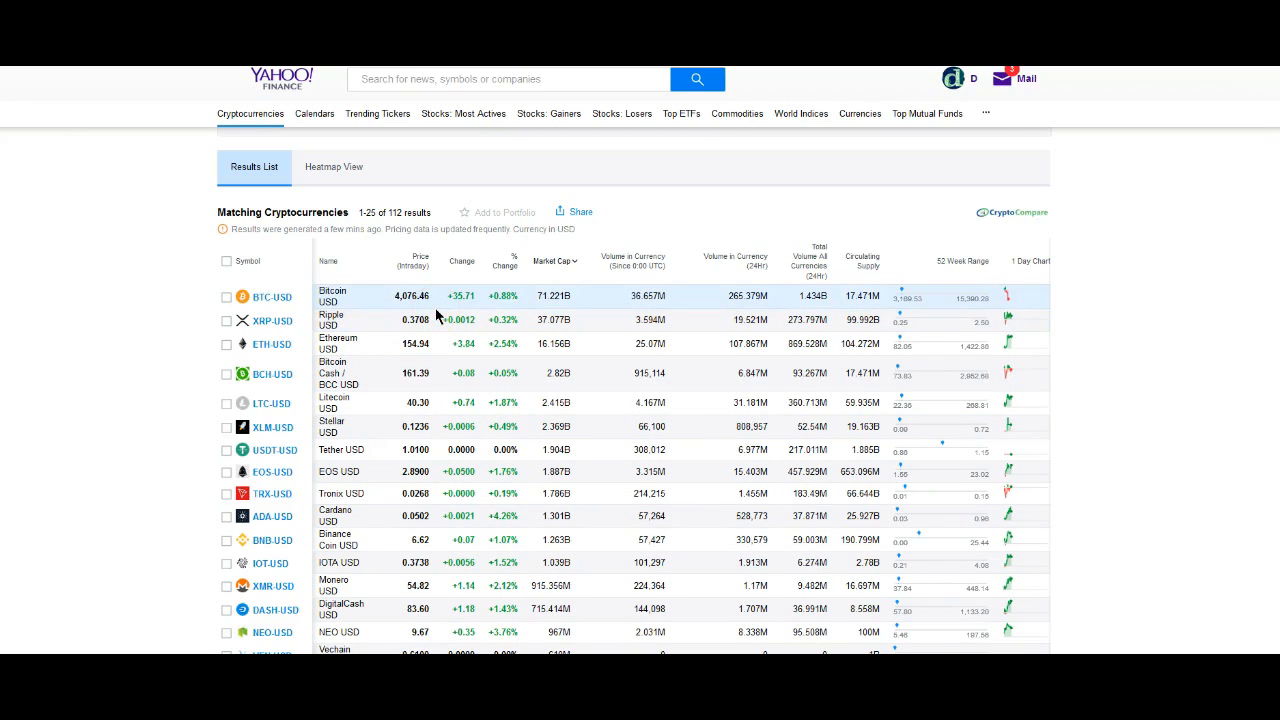
{"action": "mouse_move", "coordinate": [428, 325]}
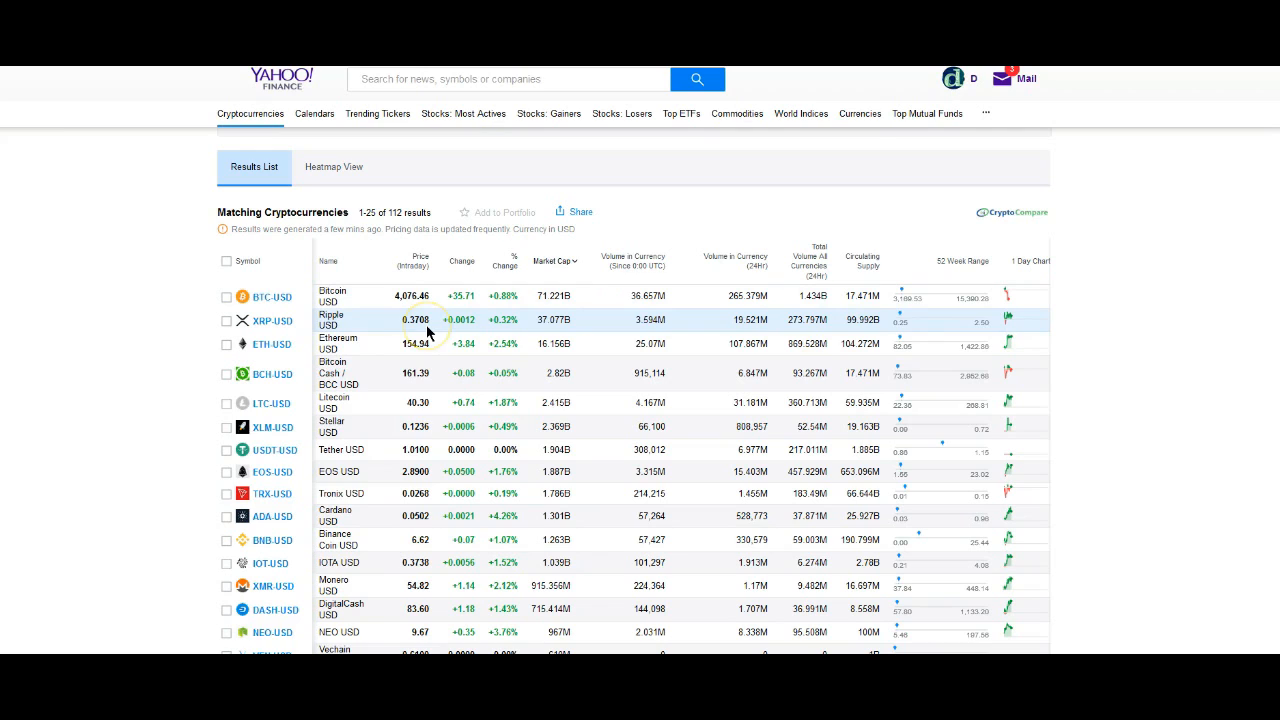
{"action": "mouse_move", "coordinate": [377, 373]}
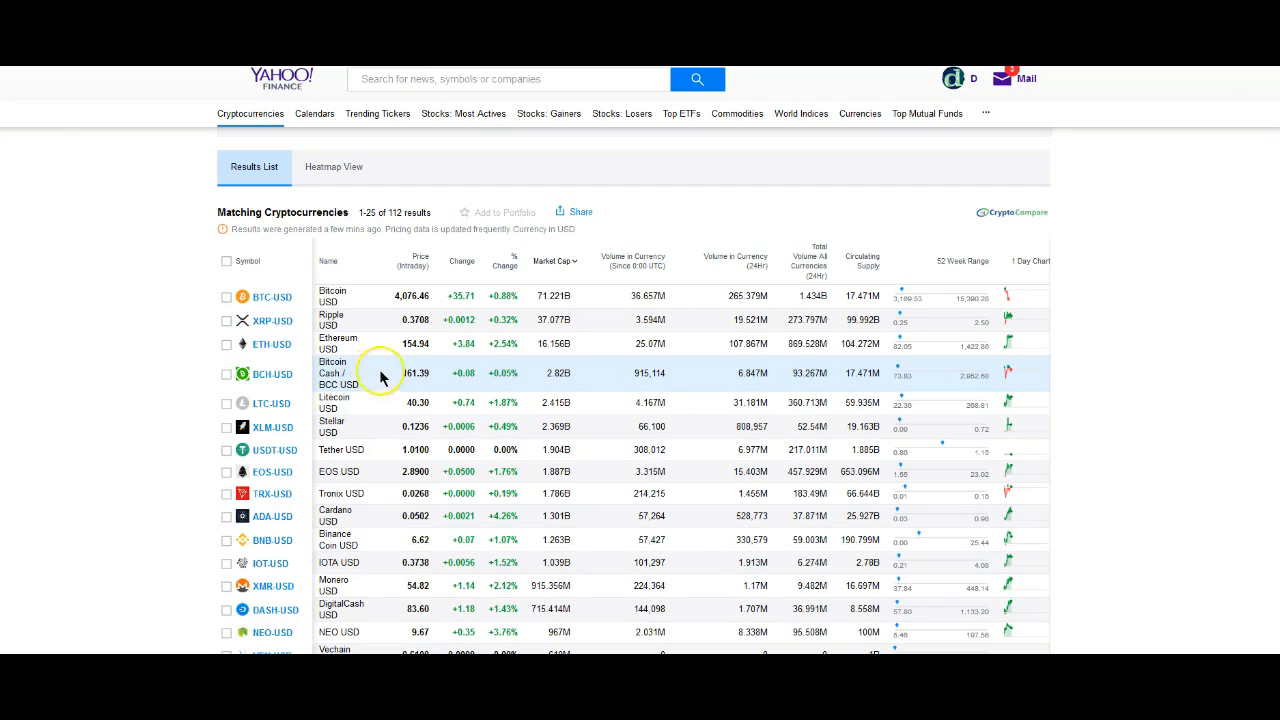
{"action": "mouse_move", "coordinate": [380, 375]}
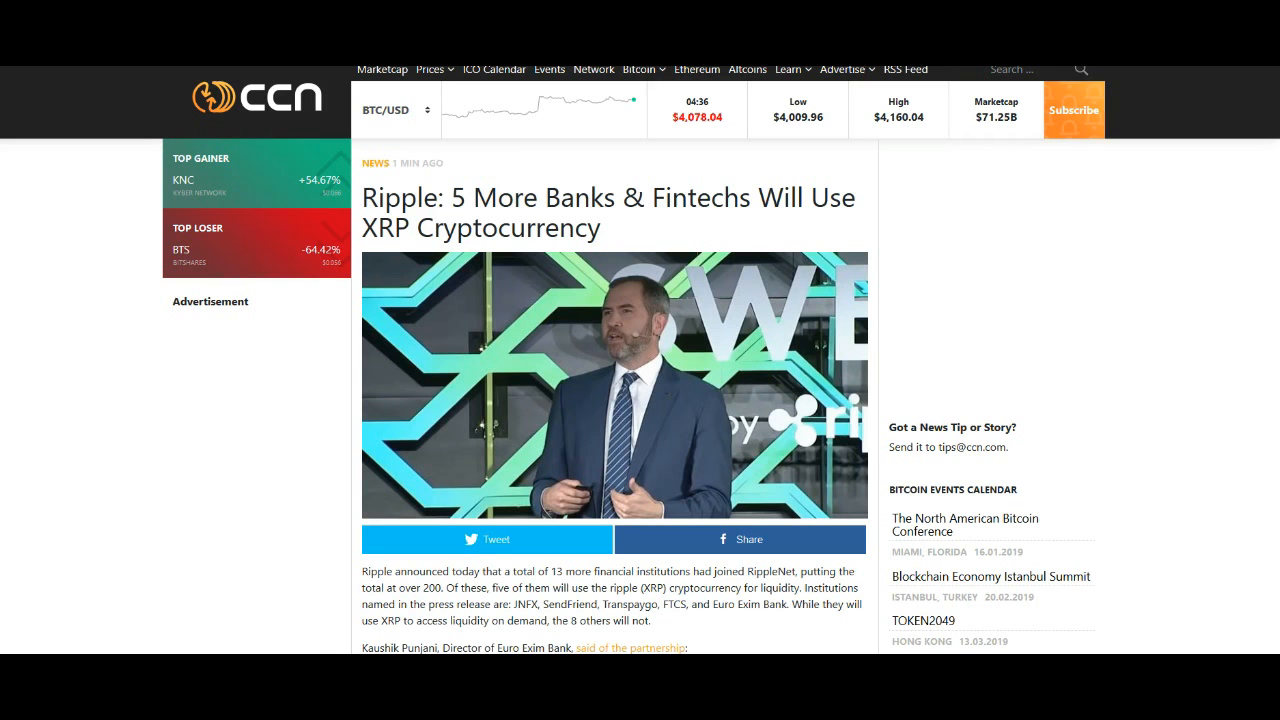
{"action": "scroll", "scroll_direction": "down", "scroll_amount": 3}
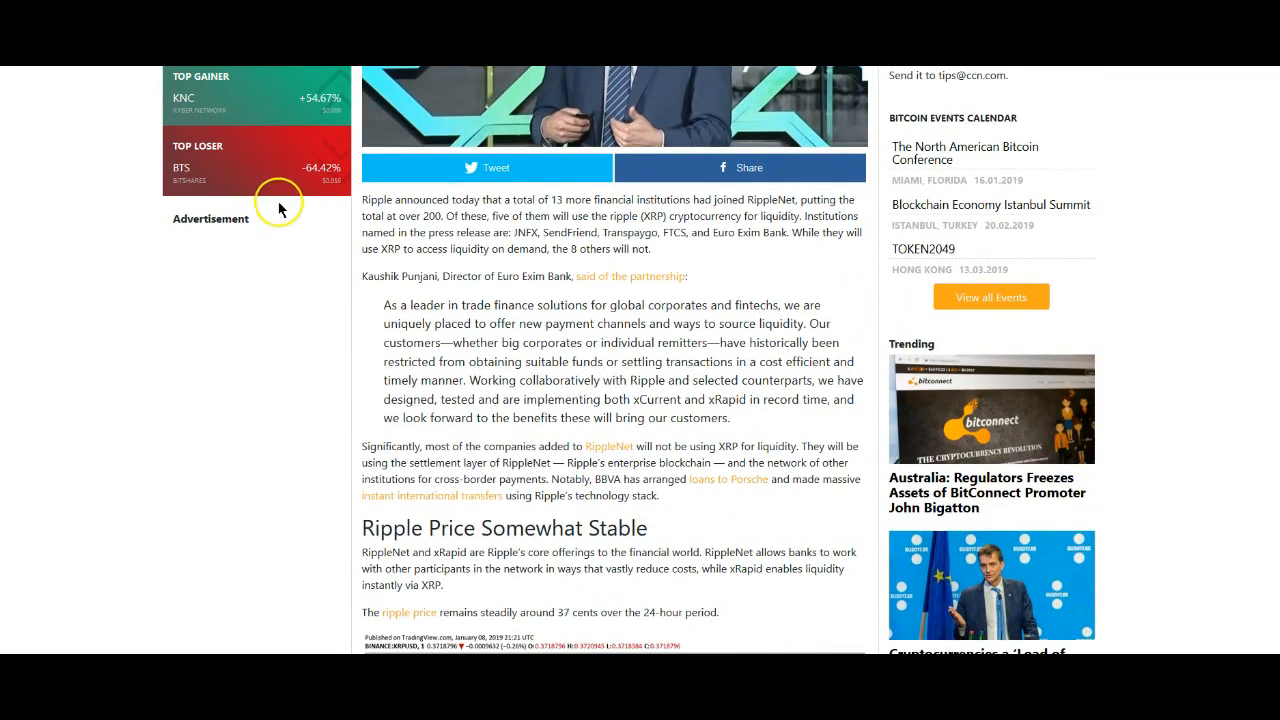
{"action": "scroll", "scroll_direction": "down", "scroll_amount": 3}
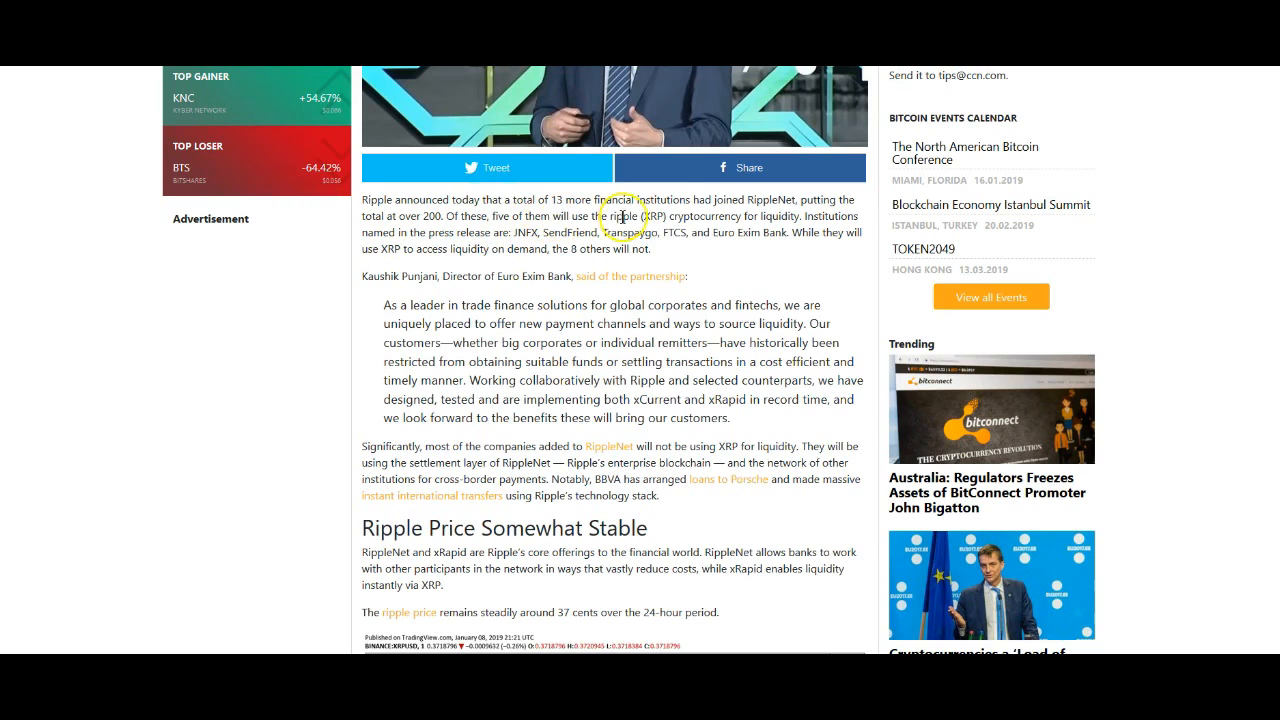
{"action": "mouse_move", "coordinate": [375, 218]}
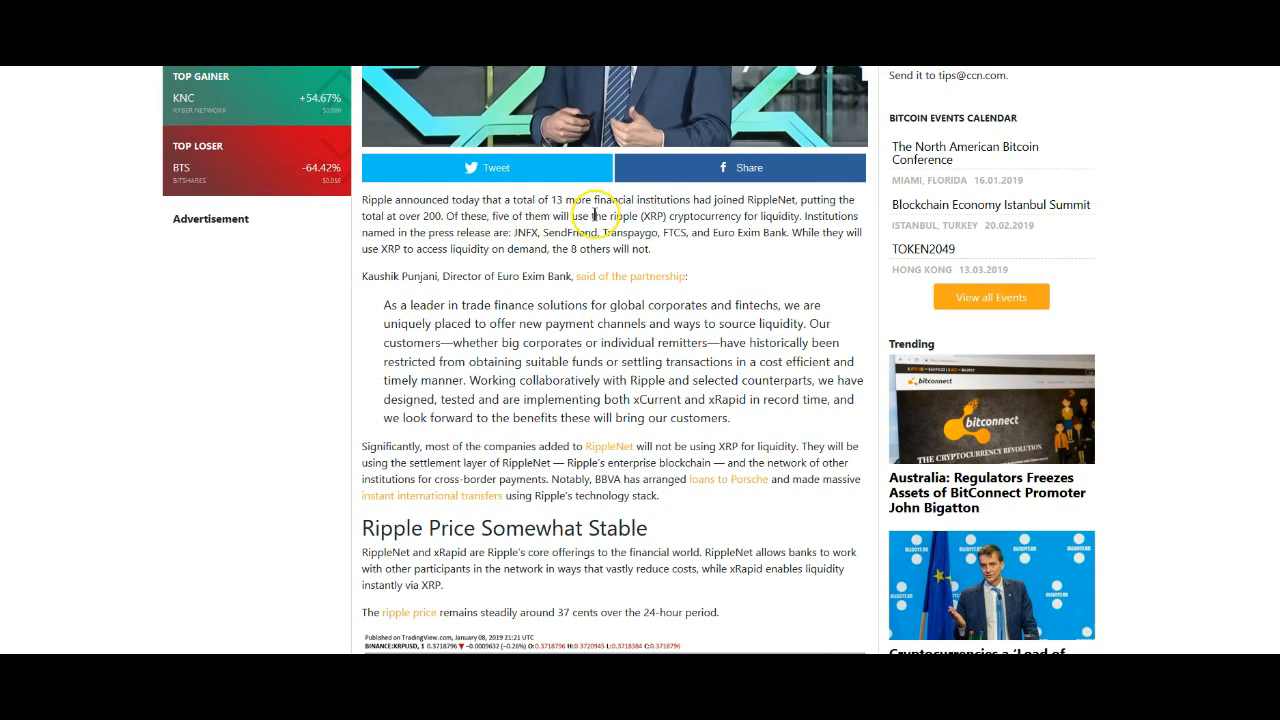
{"action": "mouse_move", "coordinate": [703, 230]}
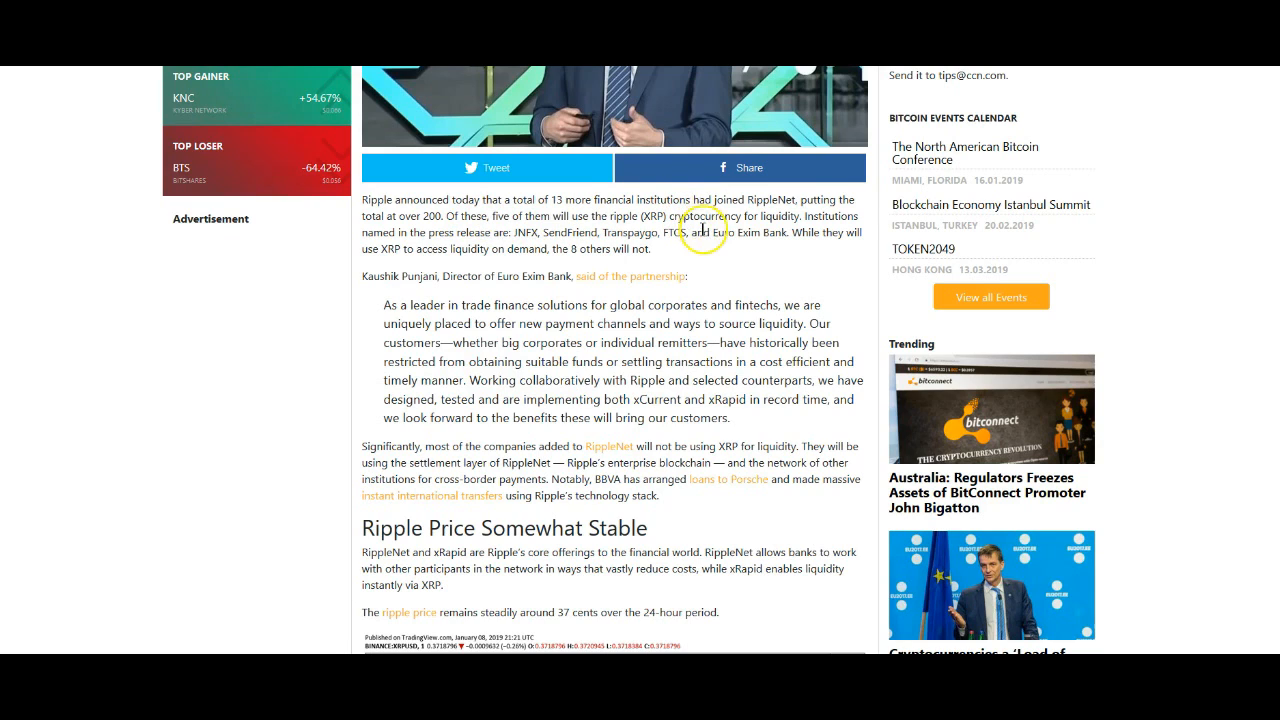
{"action": "mouse_move", "coordinate": [408, 238]}
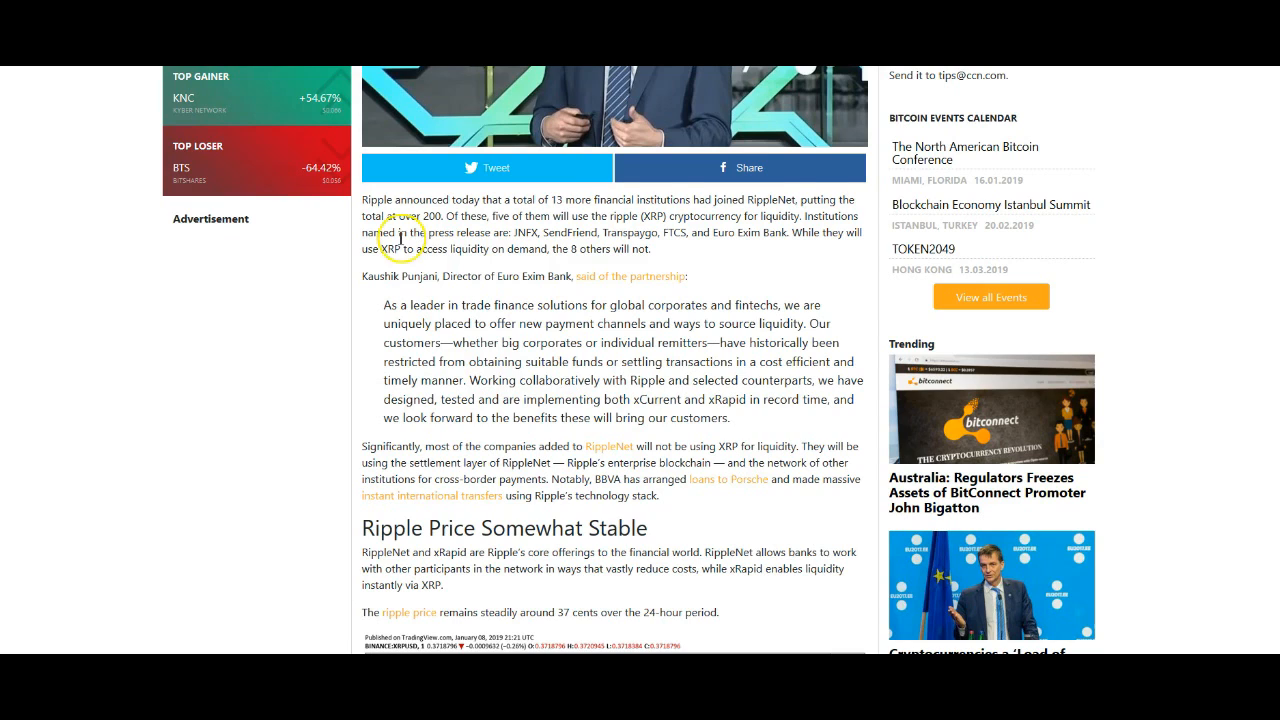
{"action": "mouse_move", "coordinate": [393, 268]}
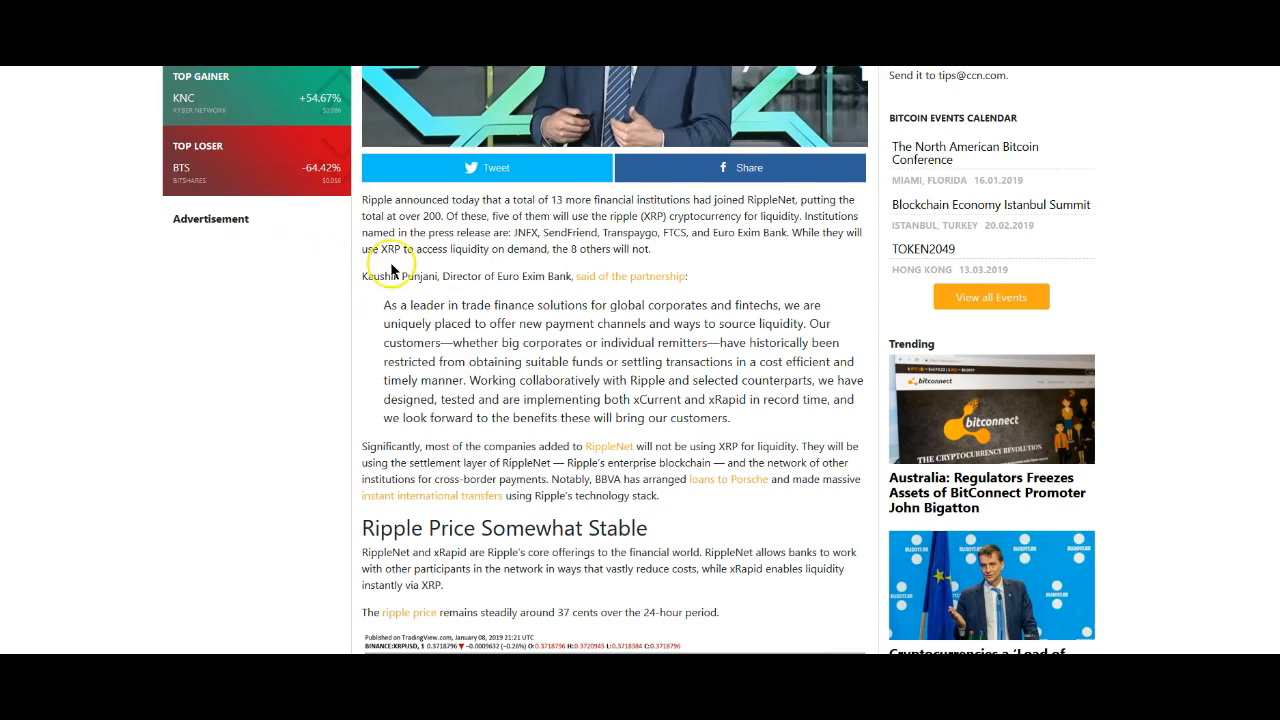
{"action": "mouse_move", "coordinate": [612, 275]}
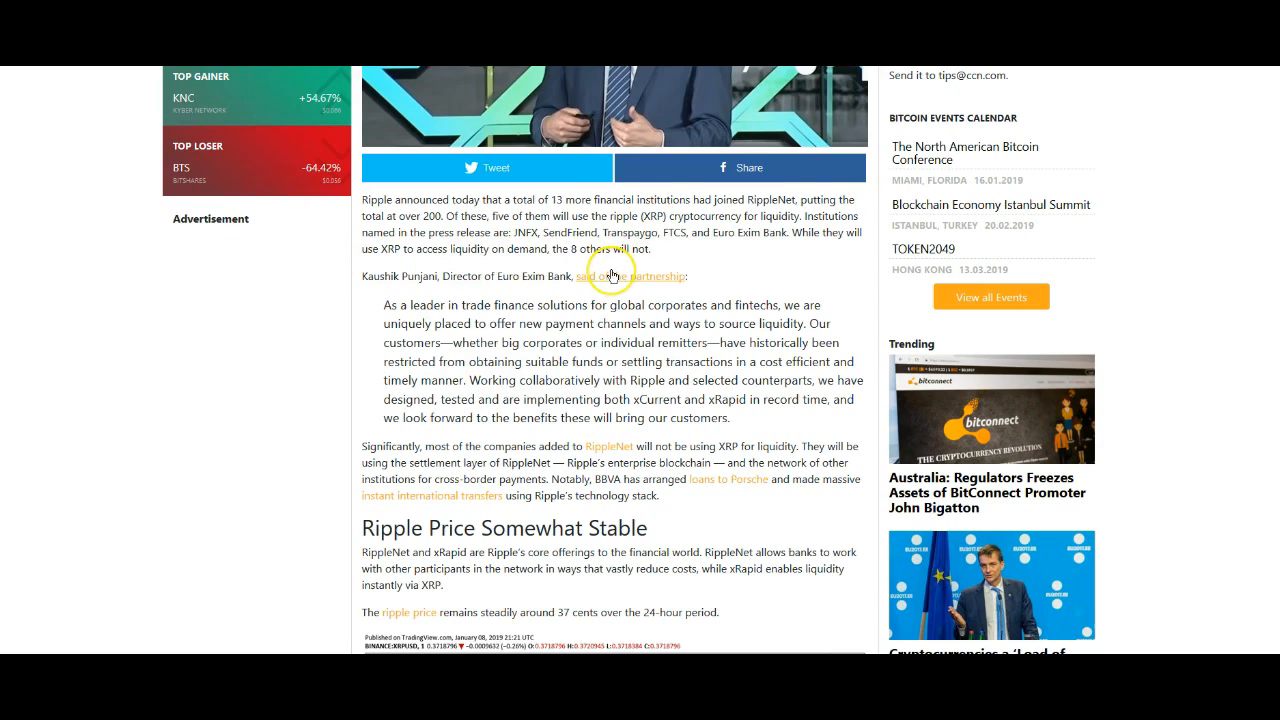
{"action": "mouse_move", "coordinate": [695, 248]}
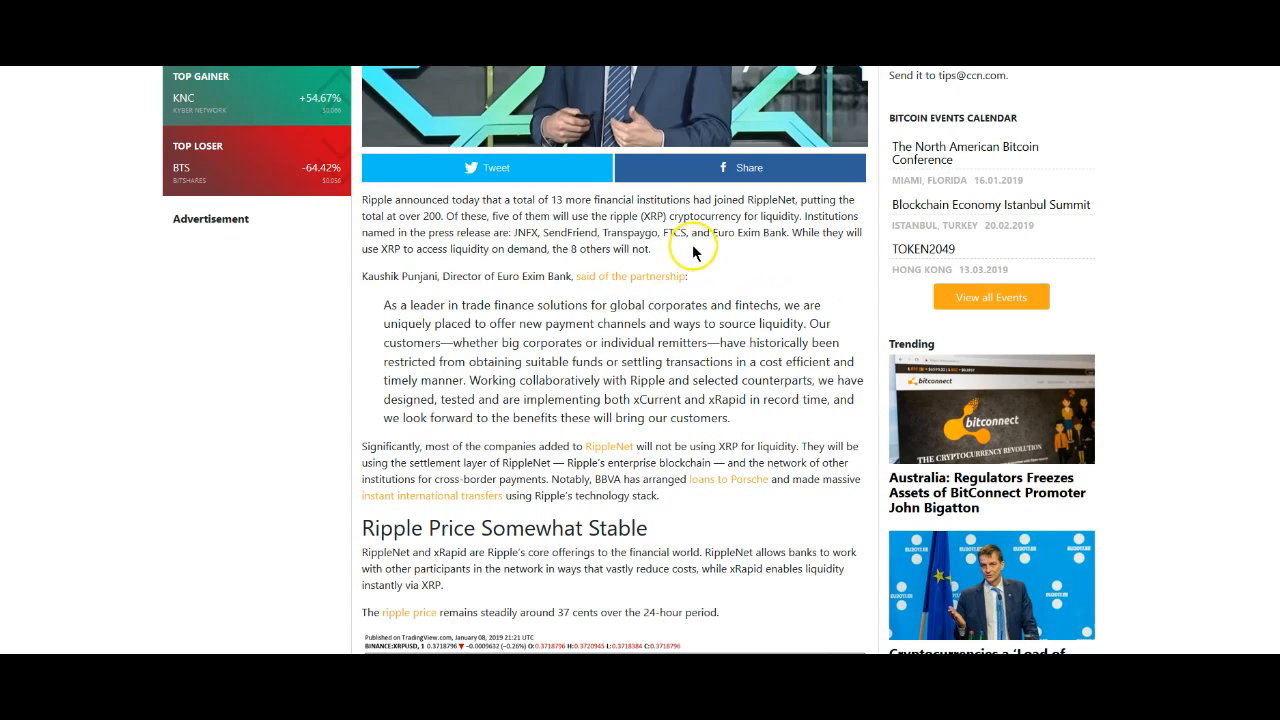
{"action": "mouse_move", "coordinate": [828, 253]}
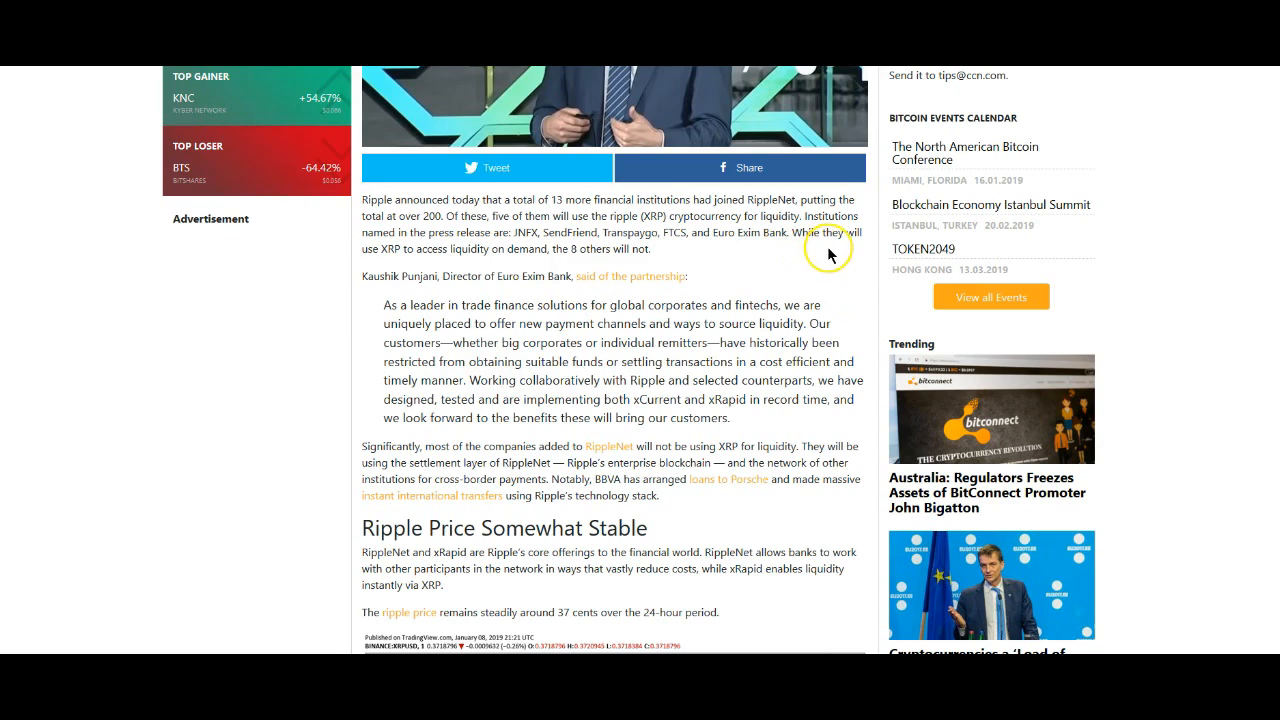
{"action": "mouse_move", "coordinate": [437, 254]}
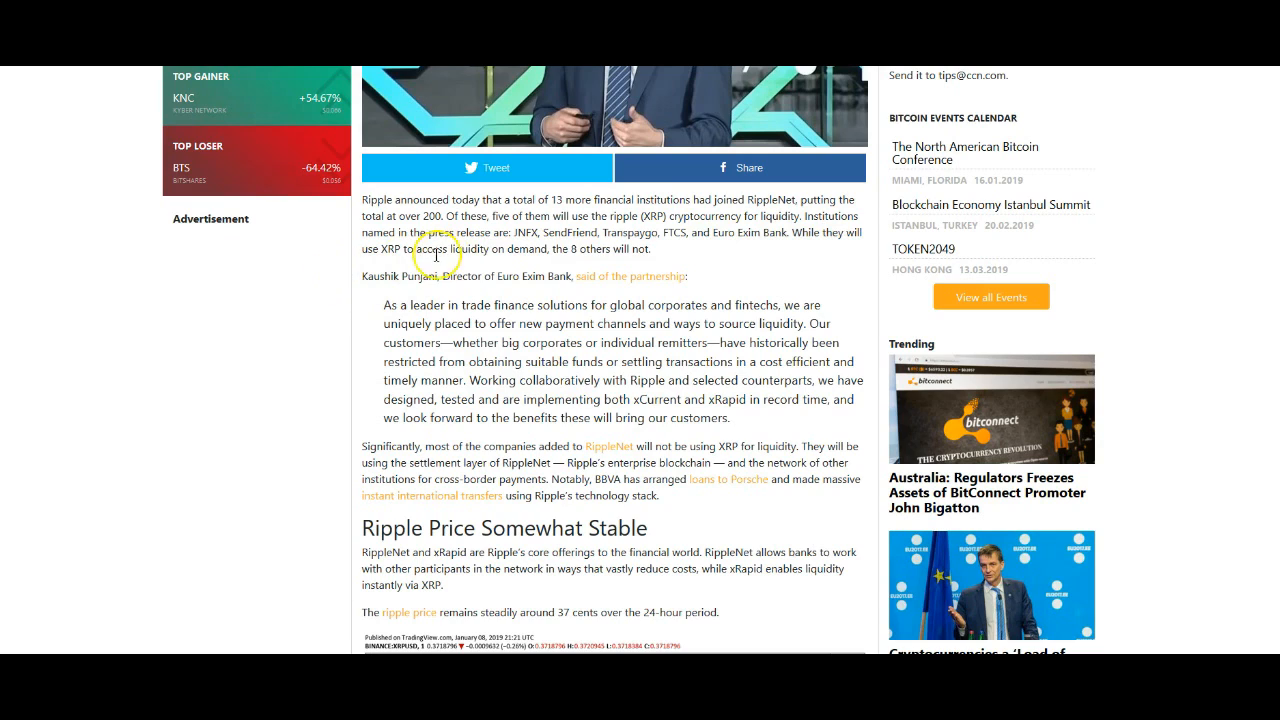
{"action": "mouse_move", "coordinate": [635, 255]}
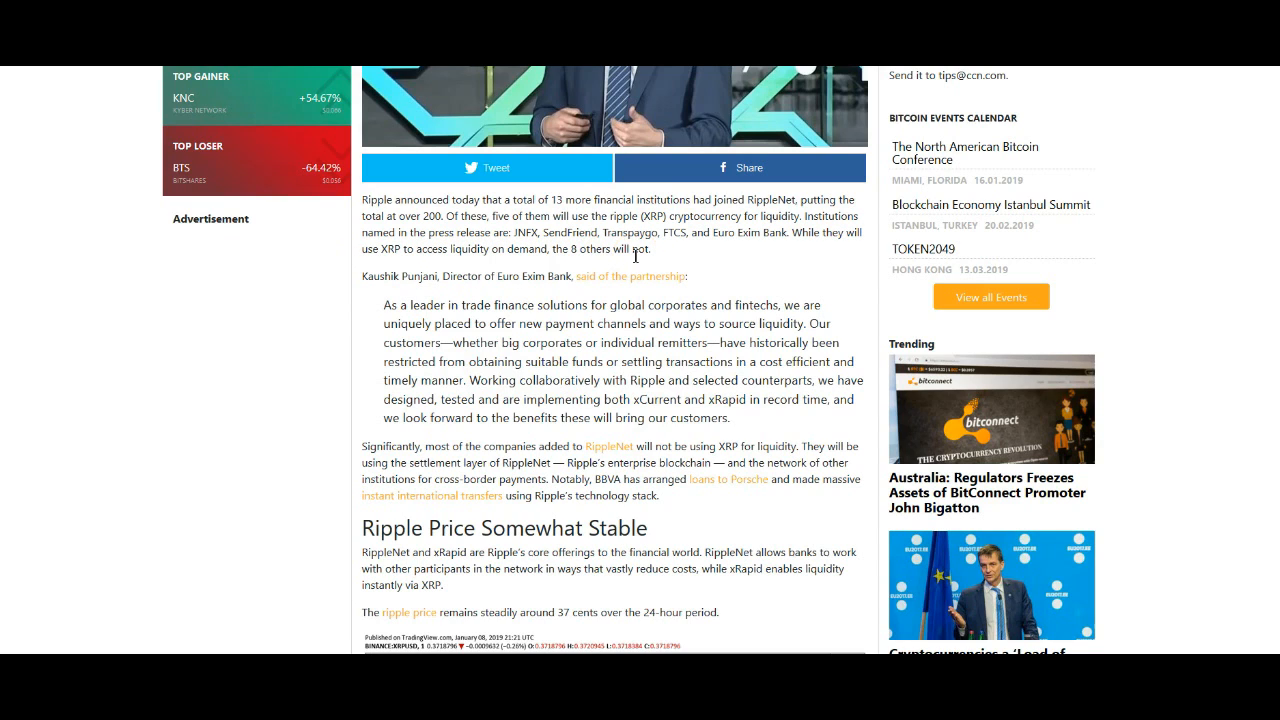
{"action": "mouse_move", "coordinate": [620, 228]}
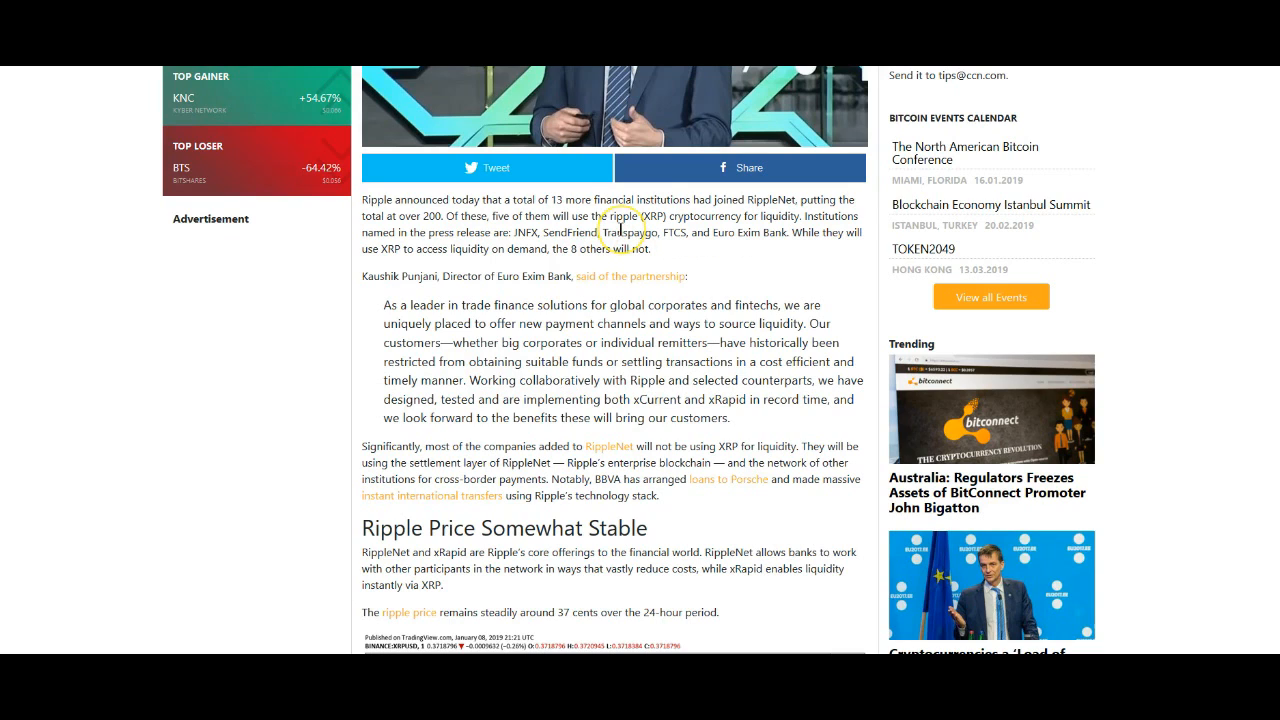
{"action": "mouse_move", "coordinate": [618, 228]}
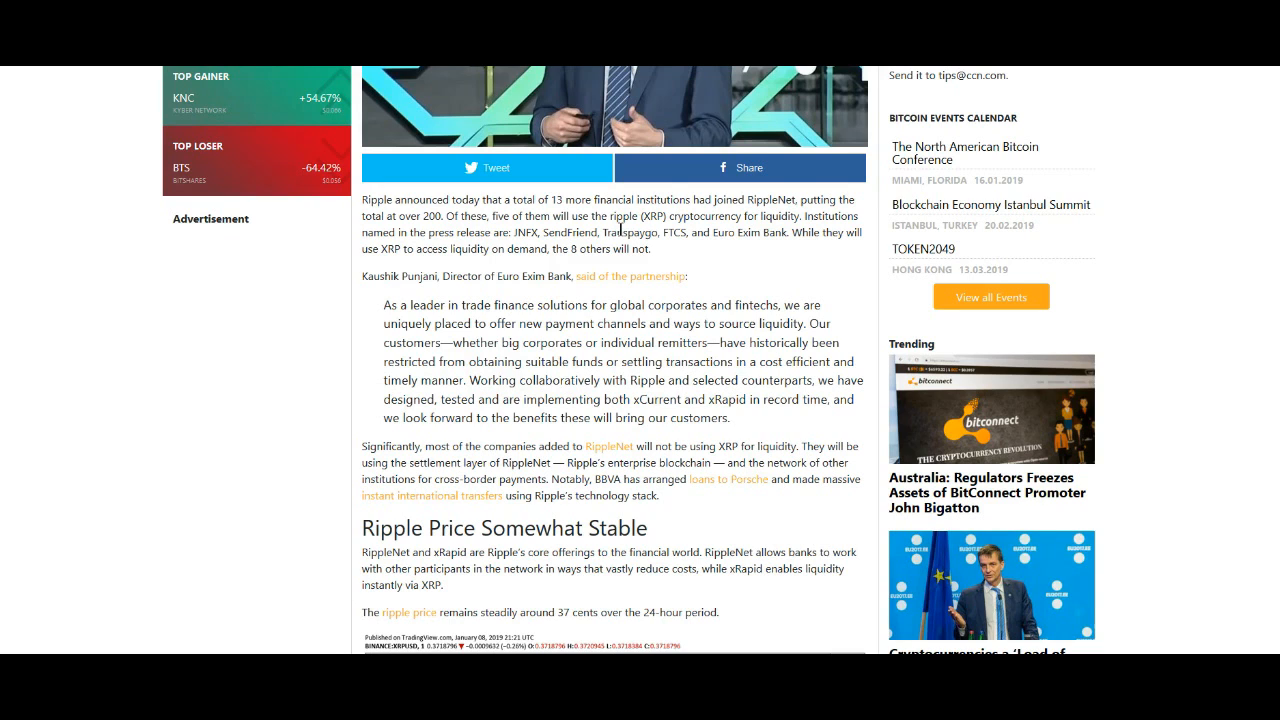
{"action": "mouse_move", "coordinate": [620, 230]}
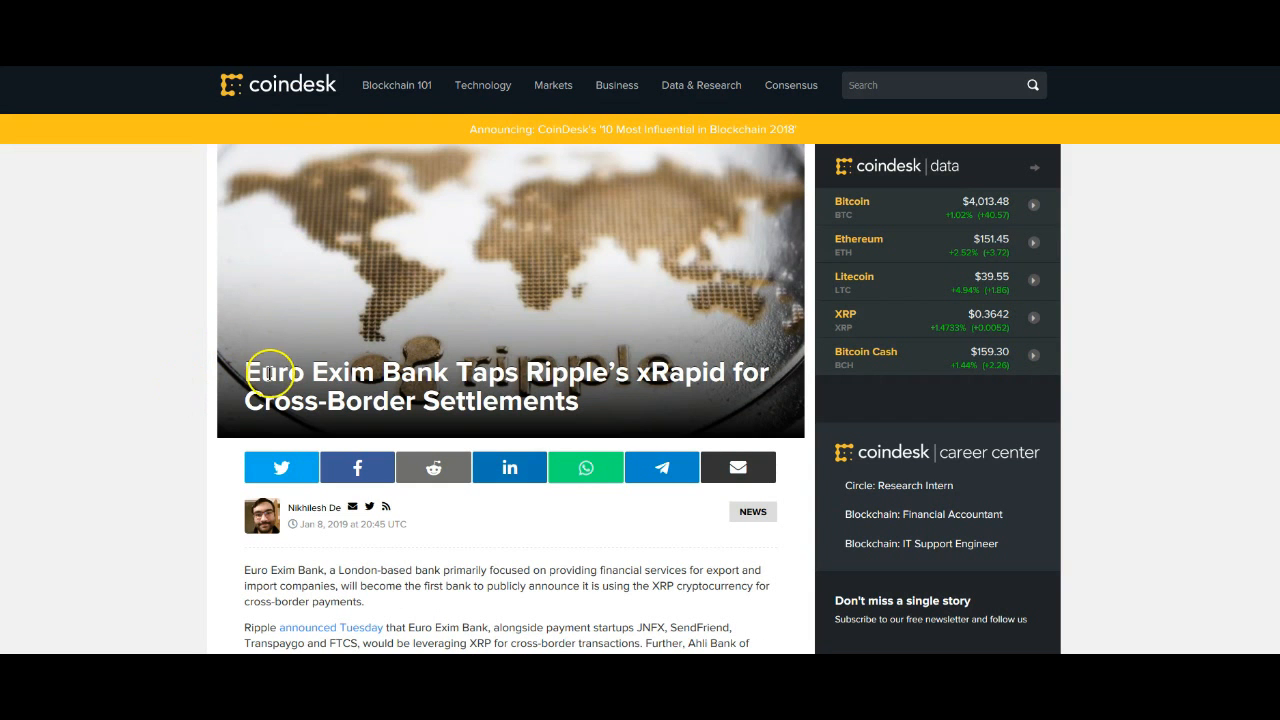
{"action": "mouse_move", "coordinate": [113, 461]}
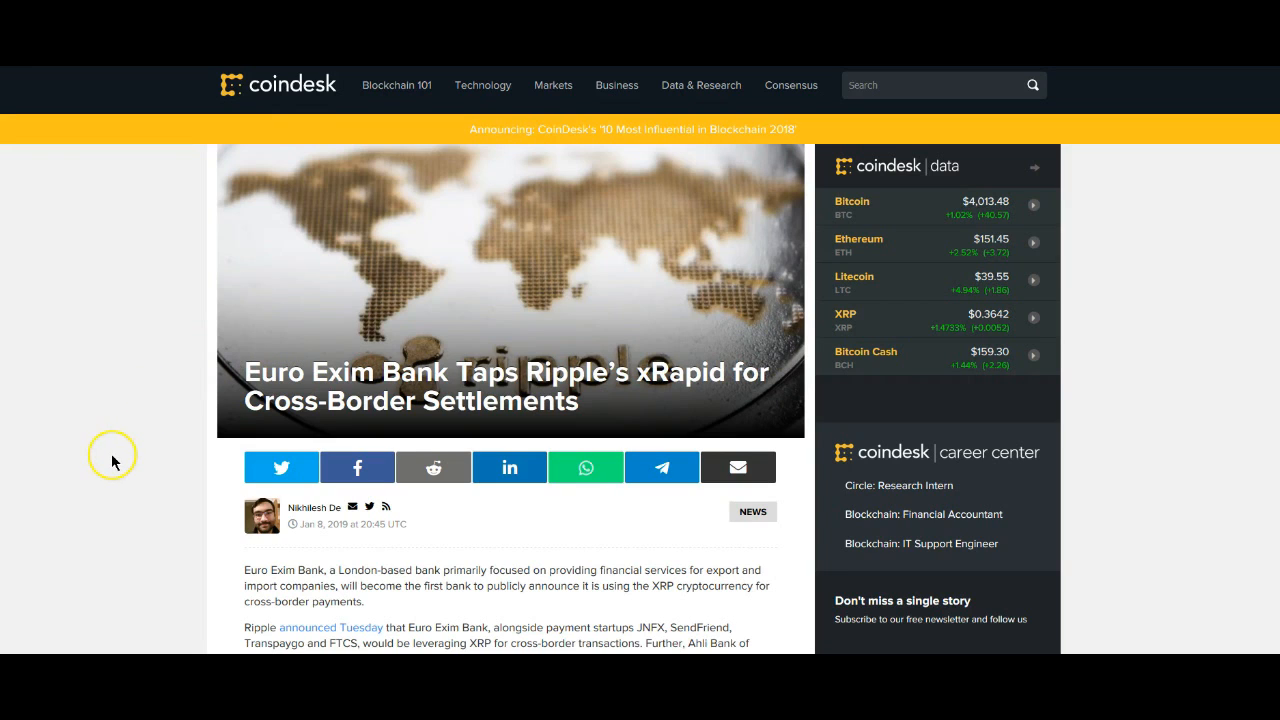
{"action": "mouse_move", "coordinate": [86, 418]}
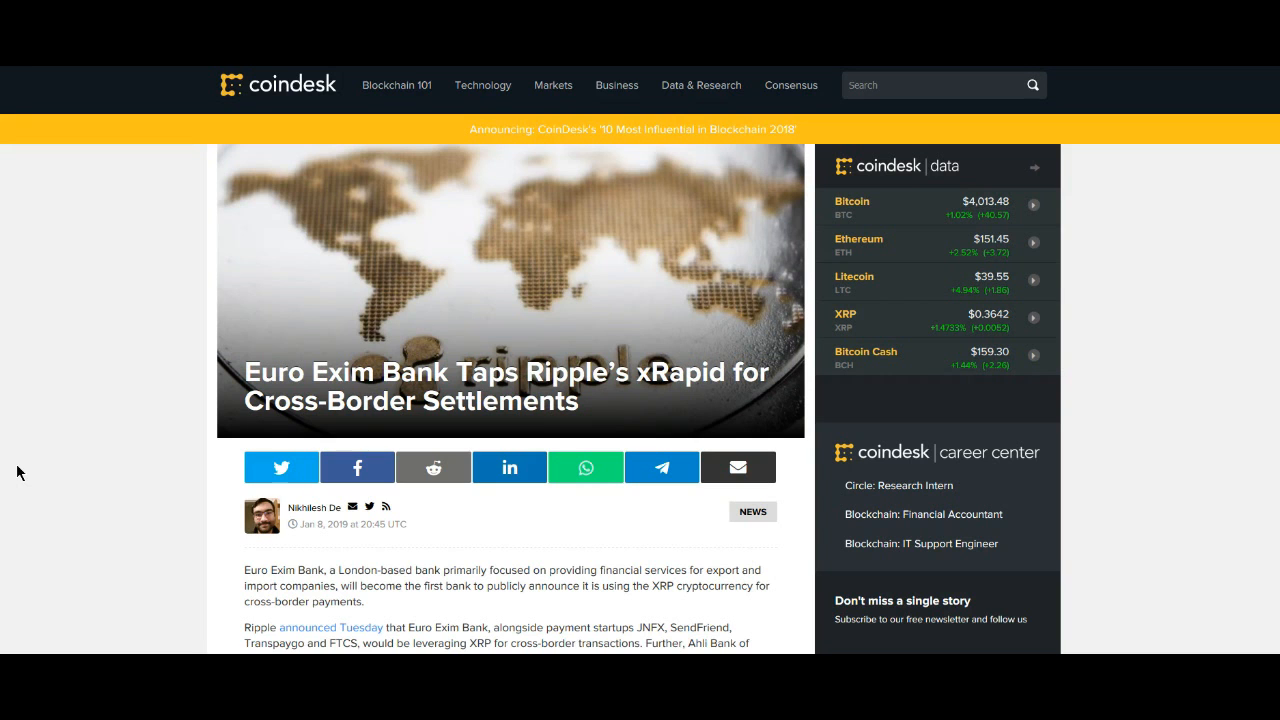
{"action": "scroll", "scroll_direction": "down", "scroll_amount": 3}
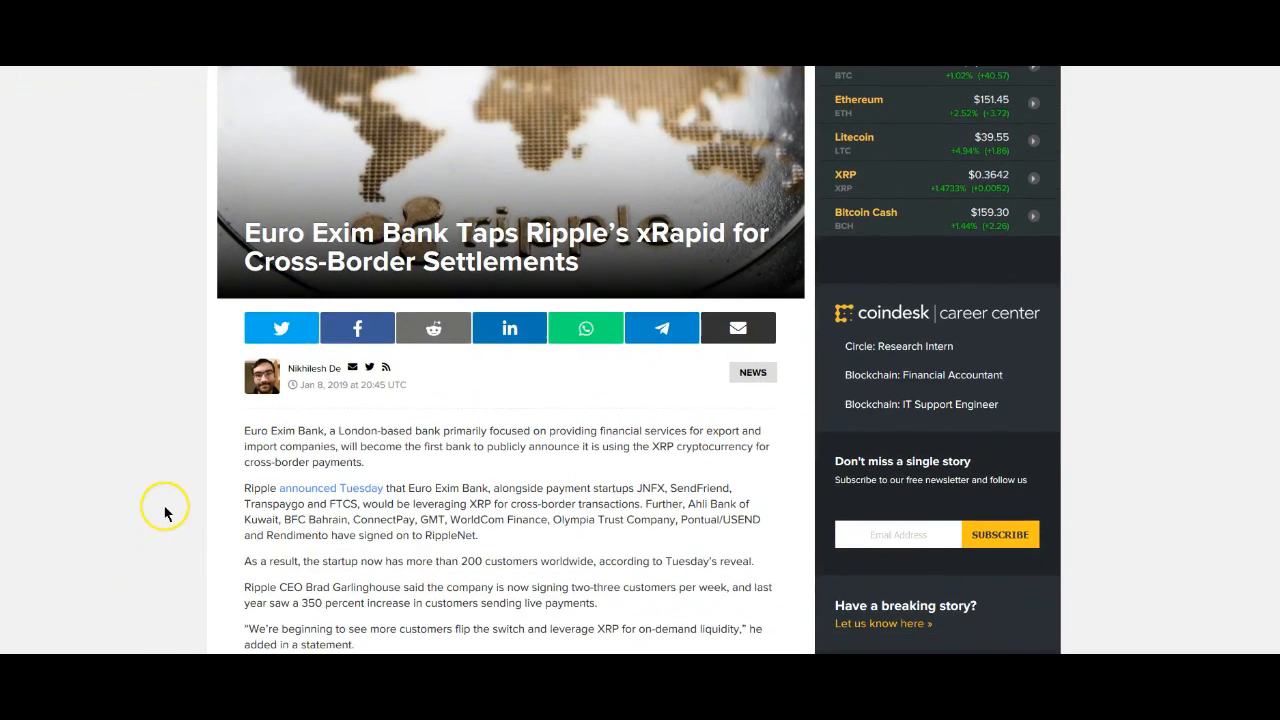
{"action": "scroll", "scroll_direction": "down", "scroll_amount": 3}
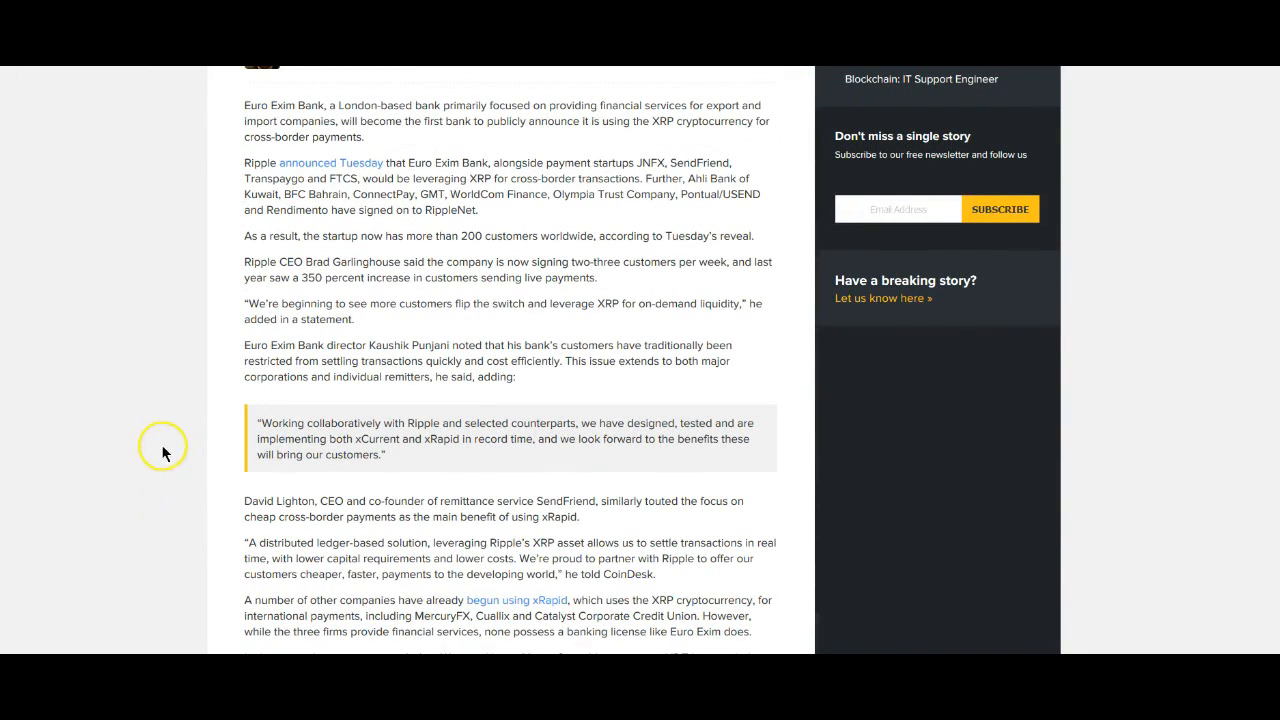
{"action": "mouse_move", "coordinate": [178, 476]}
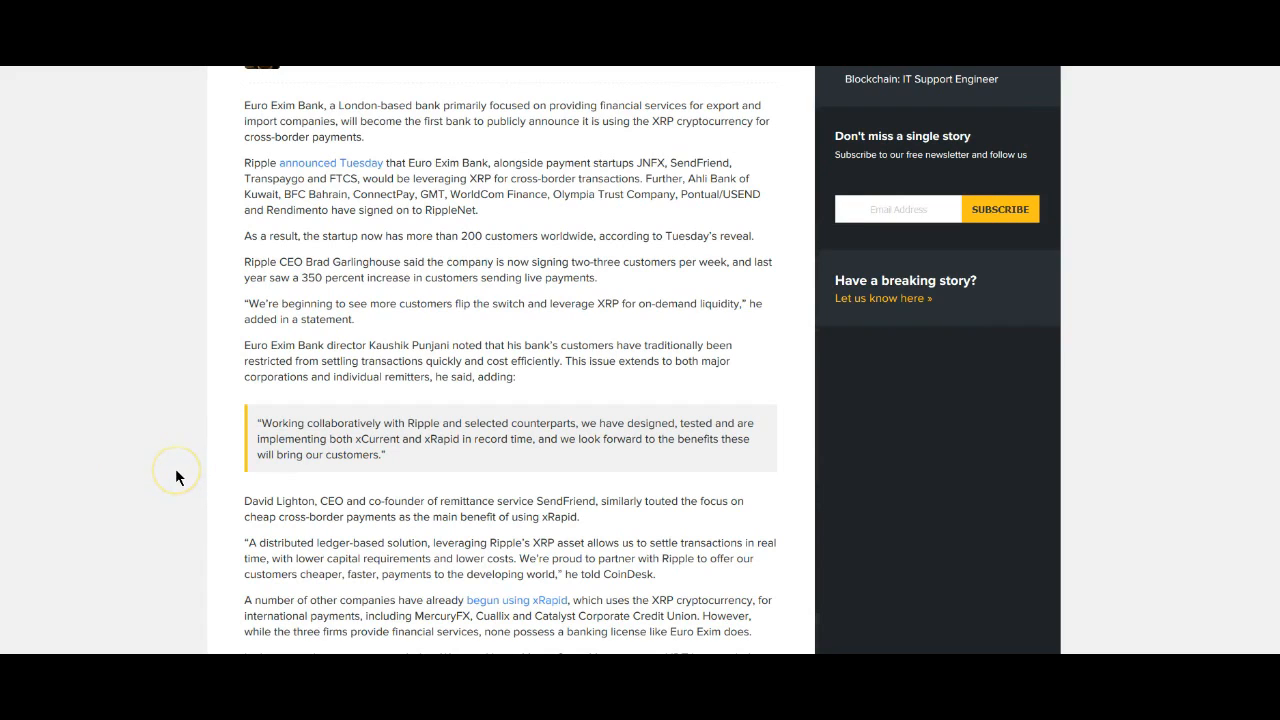
{"action": "mouse_move", "coordinate": [178, 477]}
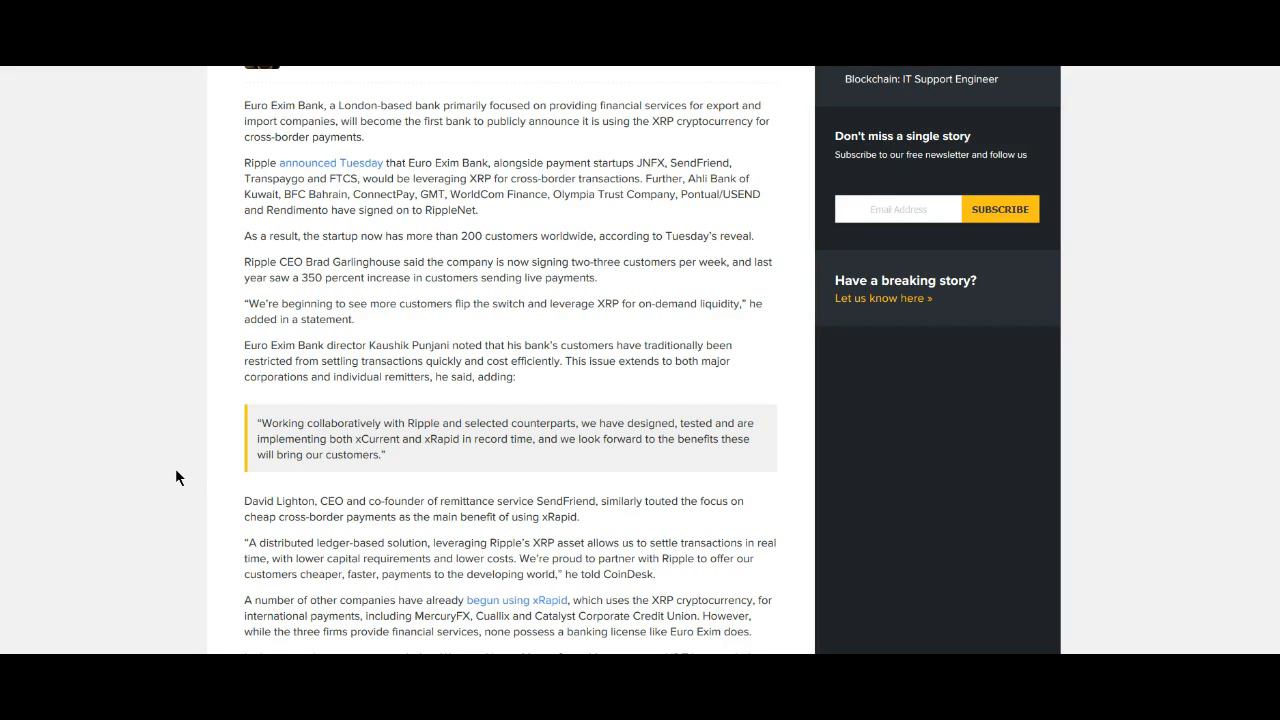
{"action": "scroll", "scroll_direction": "down", "scroll_amount": 3}
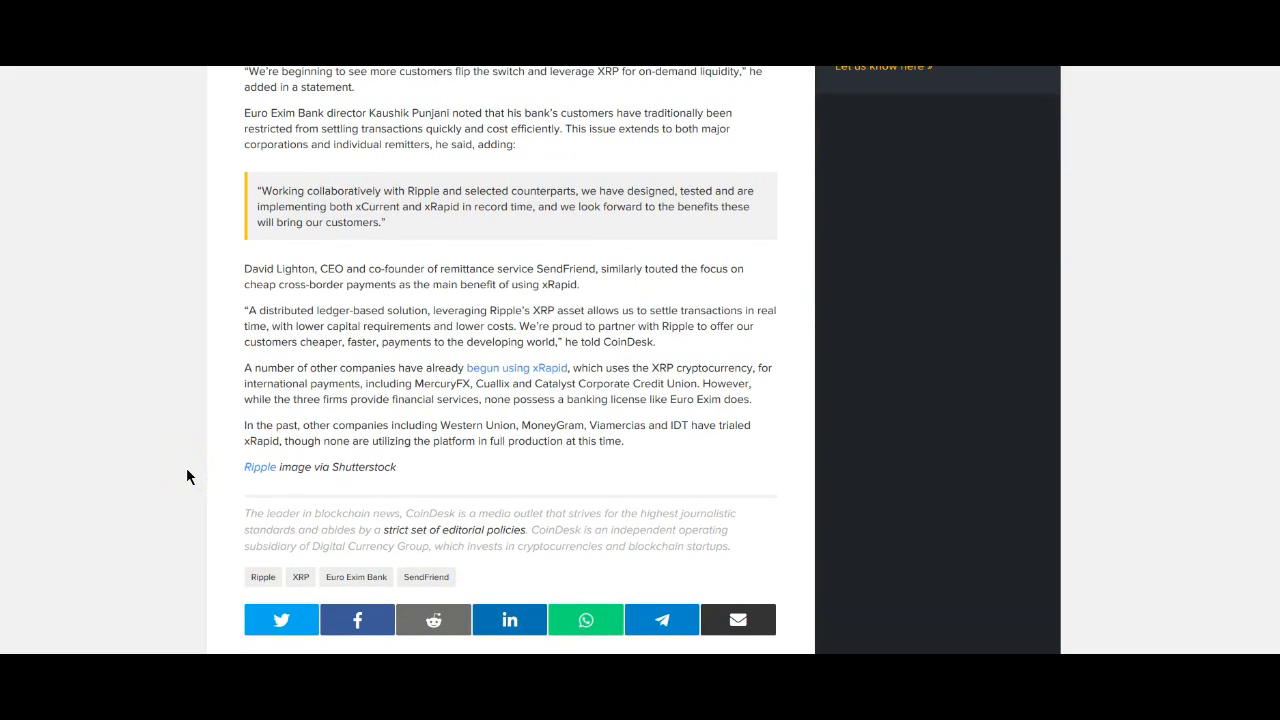
{"action": "scroll", "scroll_direction": "up", "scroll_amount": 3}
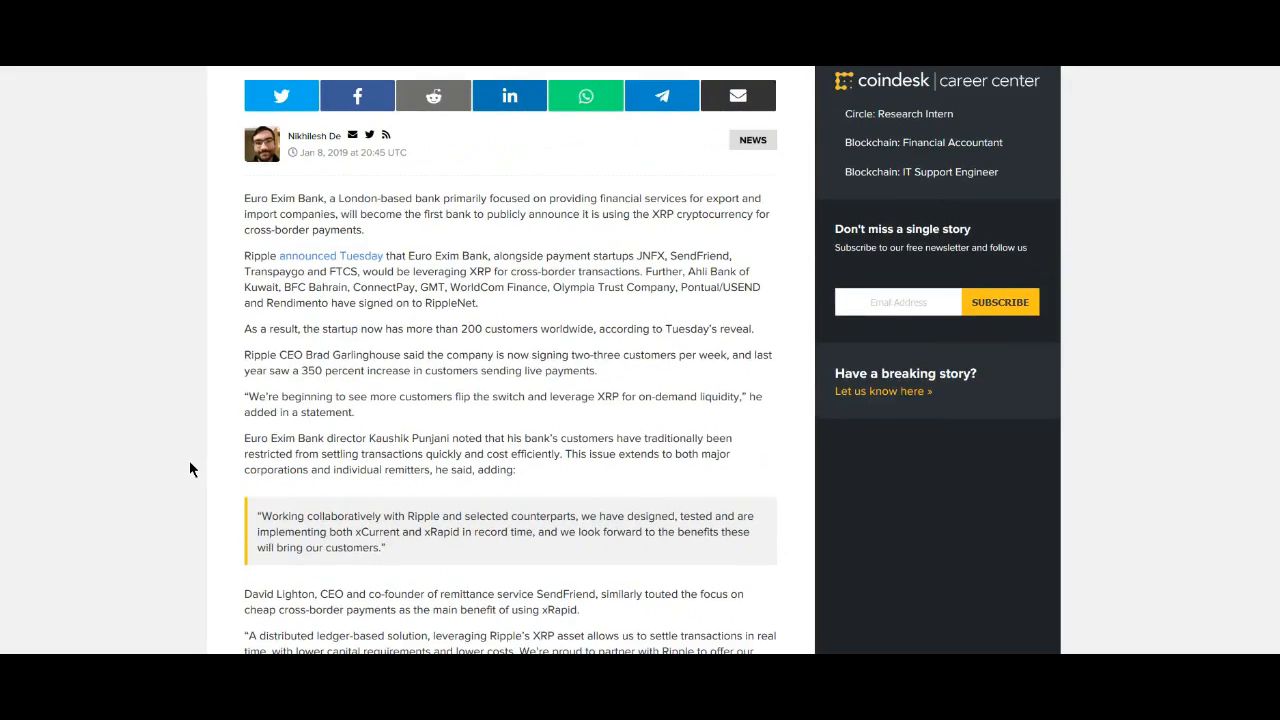
{"action": "scroll", "scroll_direction": "up", "scroll_amount": 3}
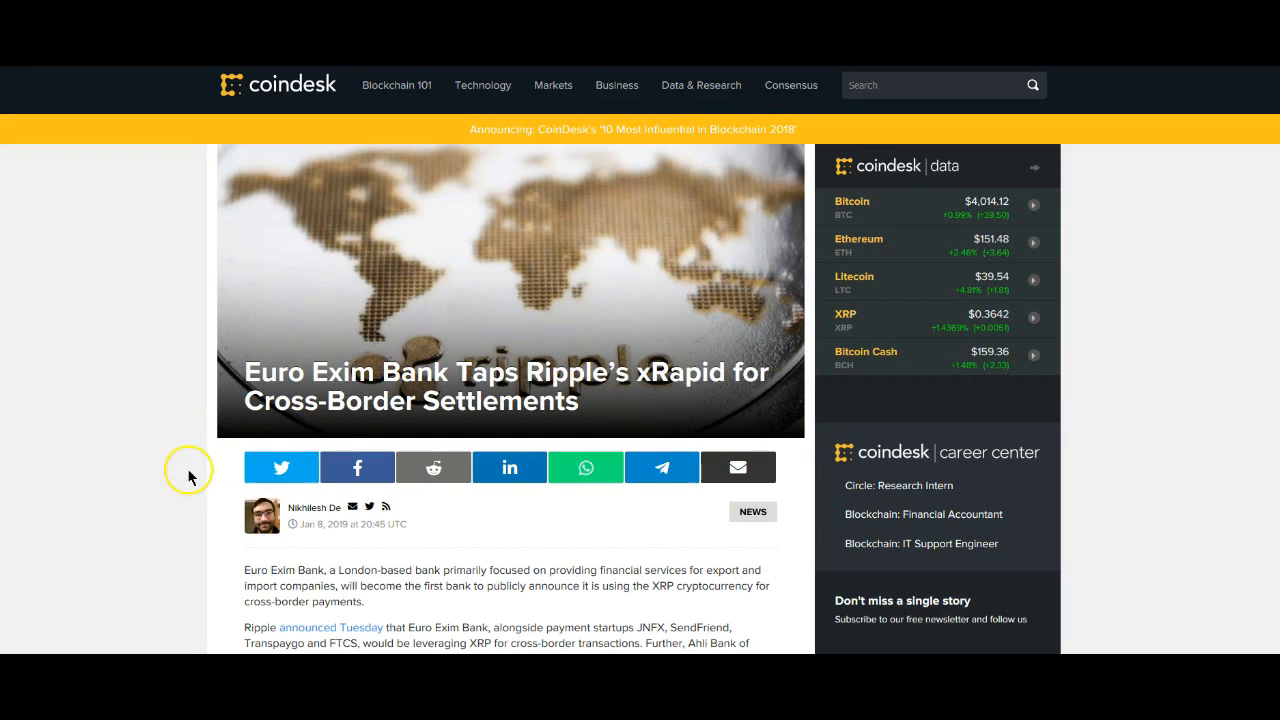
{"action": "mouse_move", "coordinate": [88, 488]}
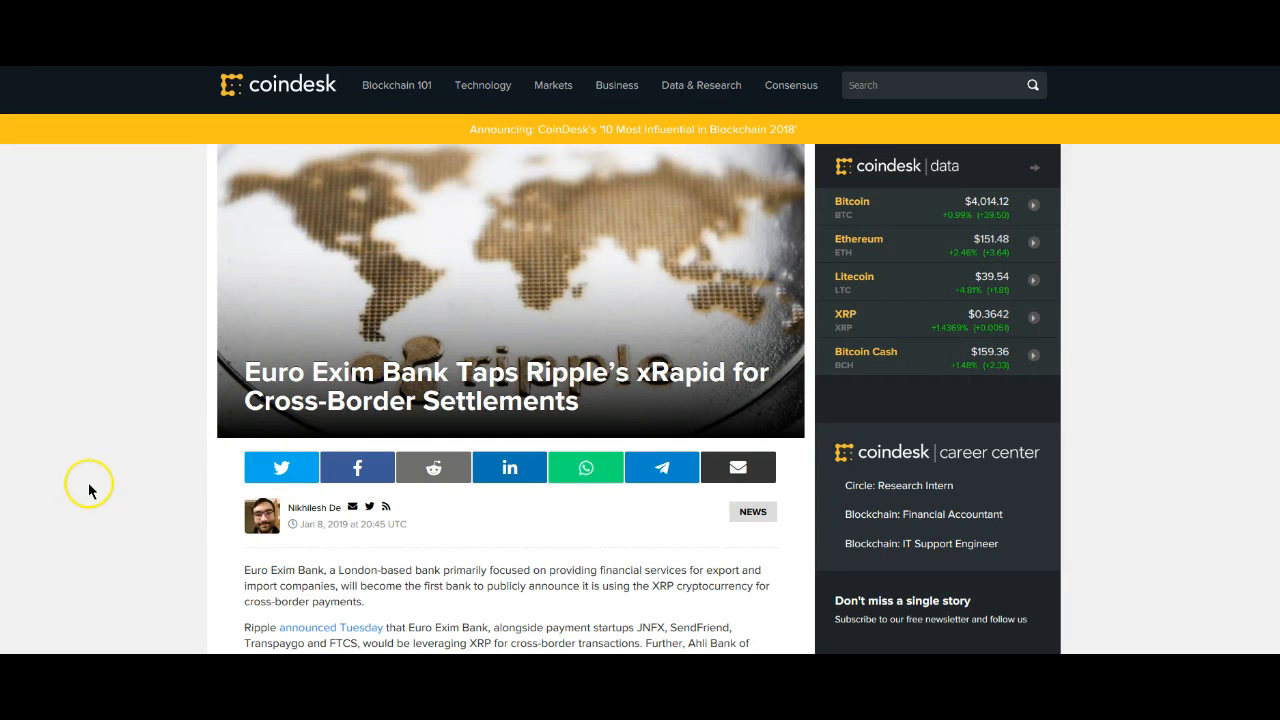
{"action": "mouse_move", "coordinate": [92, 503]}
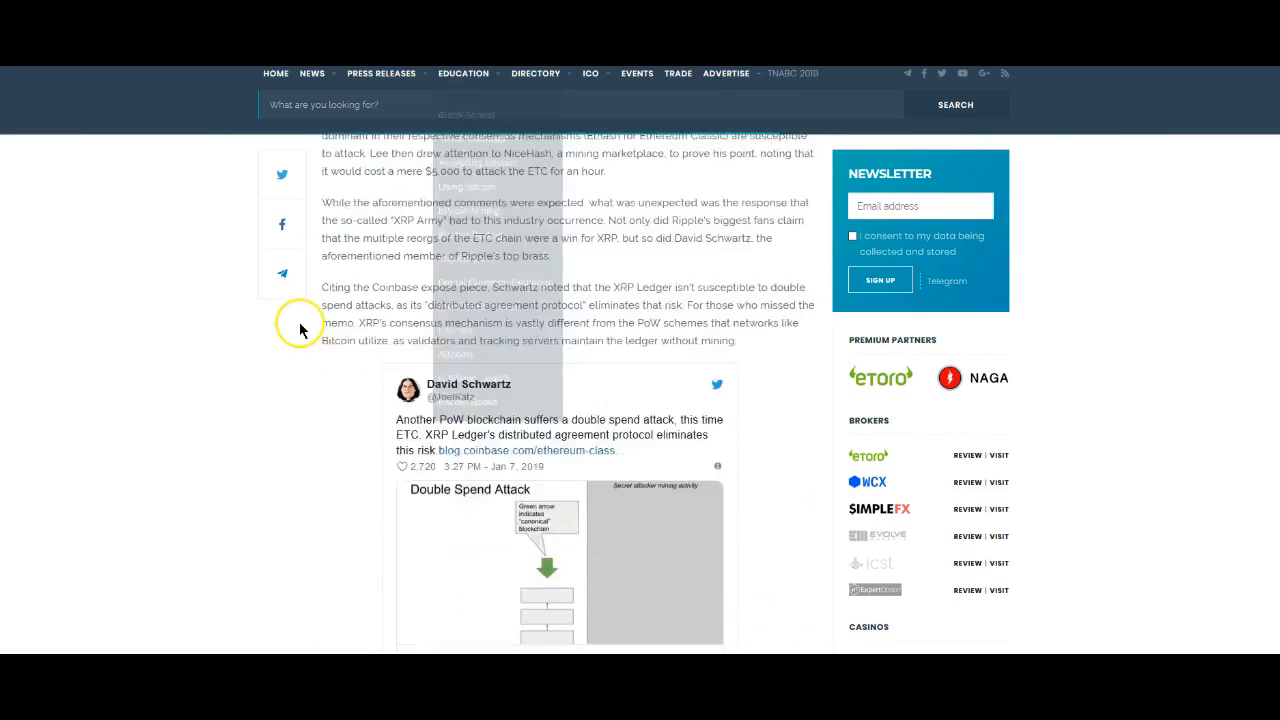
{"action": "scroll", "scroll_direction": "up", "scroll_amount": 3}
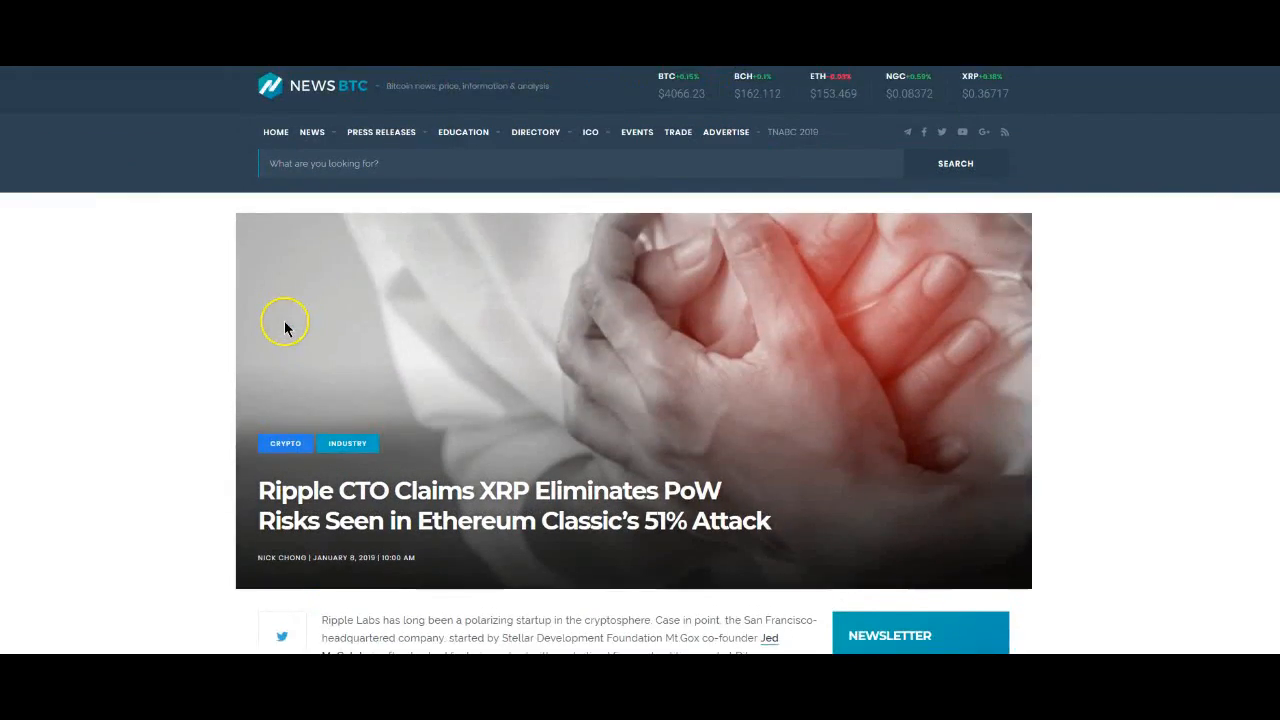
{"action": "scroll", "scroll_direction": "down", "scroll_amount": 3}
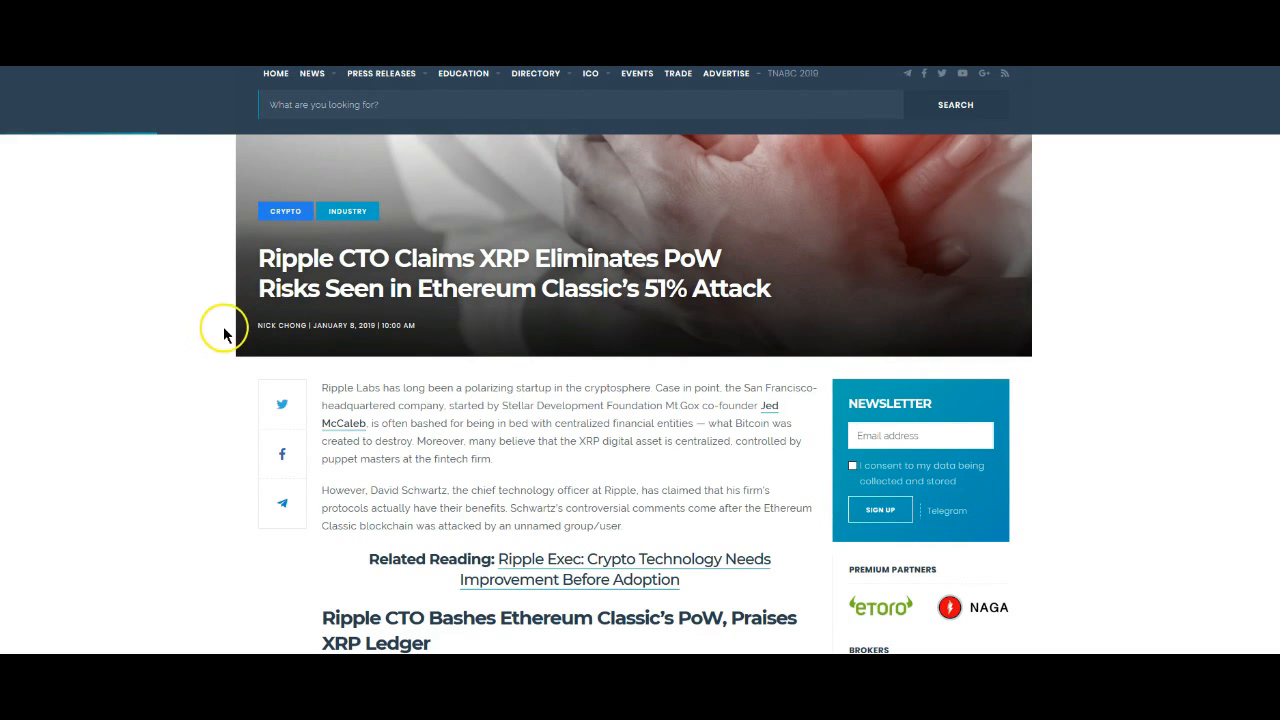
{"action": "scroll", "scroll_direction": "down", "scroll_amount": 3}
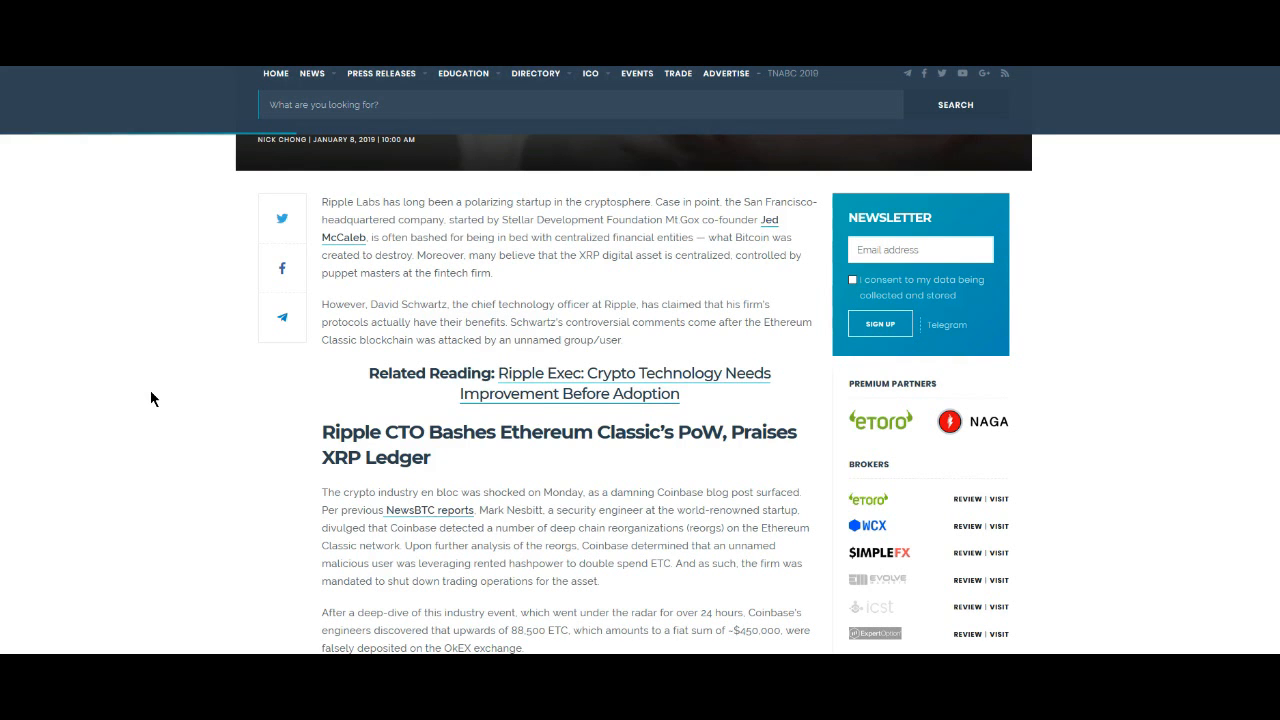
{"action": "scroll", "scroll_direction": "down", "scroll_amount": 3}
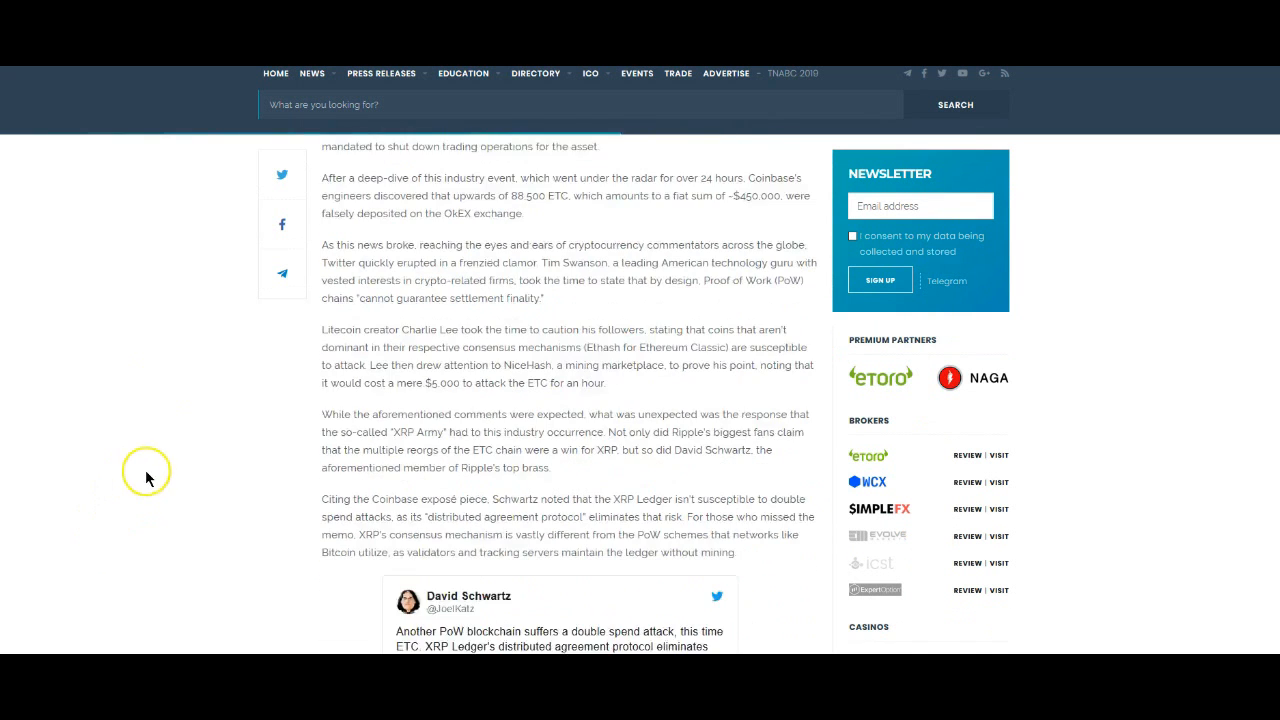
{"action": "scroll", "scroll_direction": "down", "scroll_amount": 3}
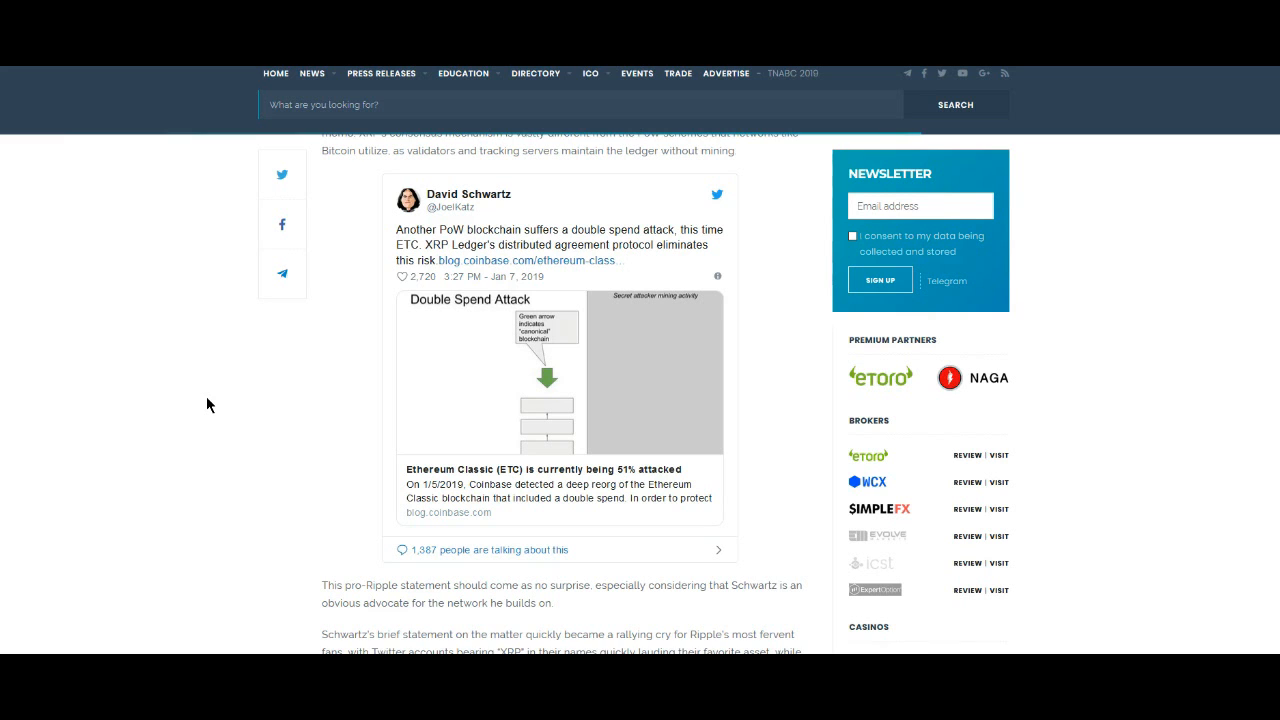
{"action": "mouse_move", "coordinate": [915, 438]}
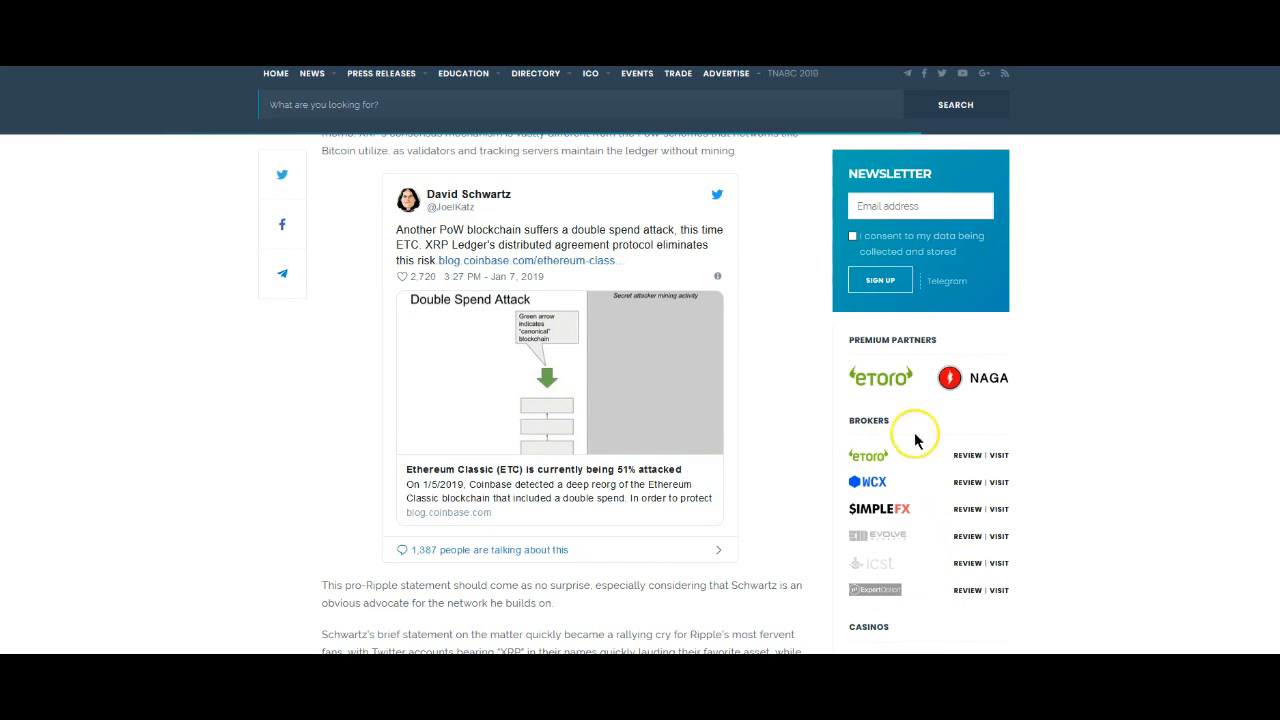
{"action": "scroll", "scroll_direction": "down", "scroll_amount": 3}
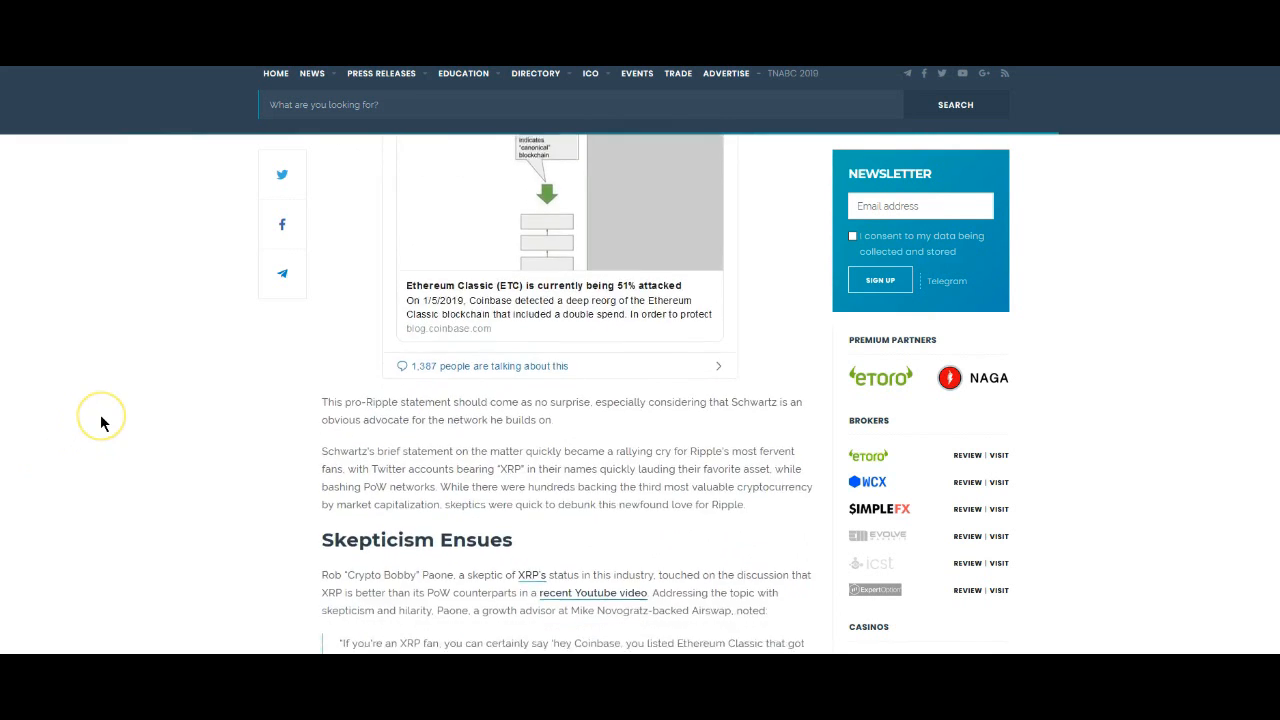
{"action": "scroll", "scroll_direction": "down", "scroll_amount": 3}
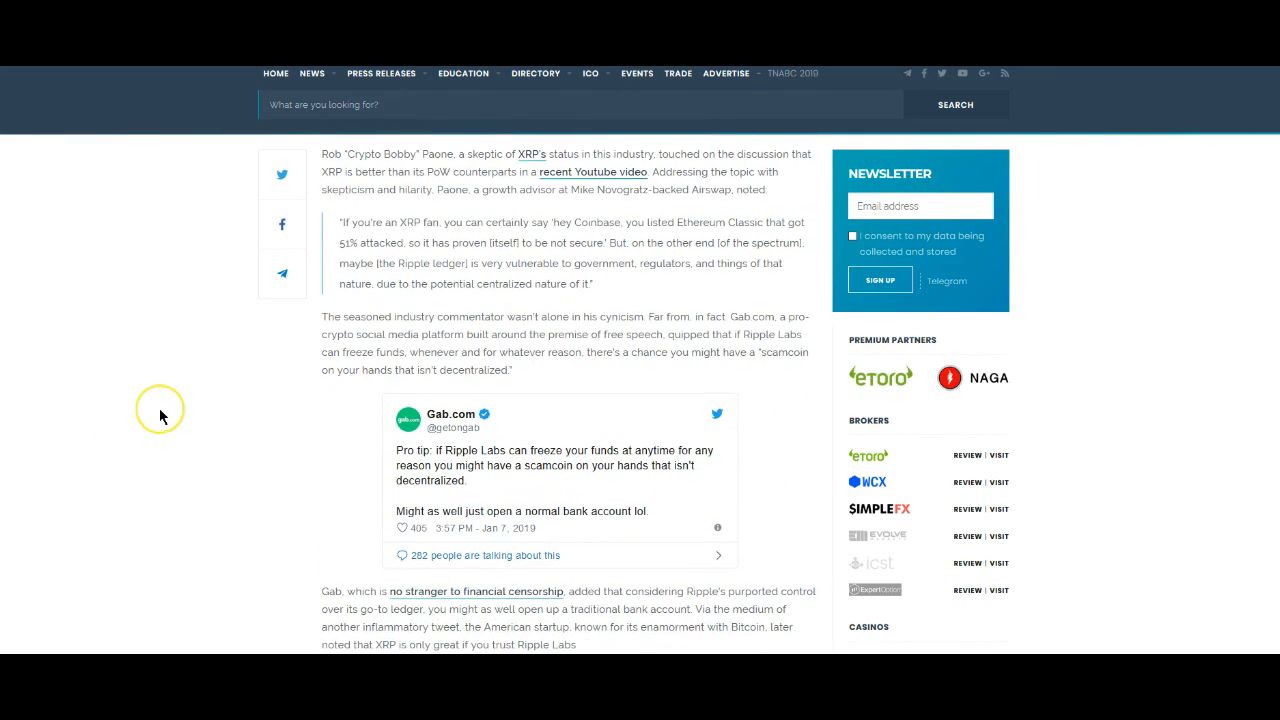
{"action": "scroll", "scroll_direction": "down", "scroll_amount": 3}
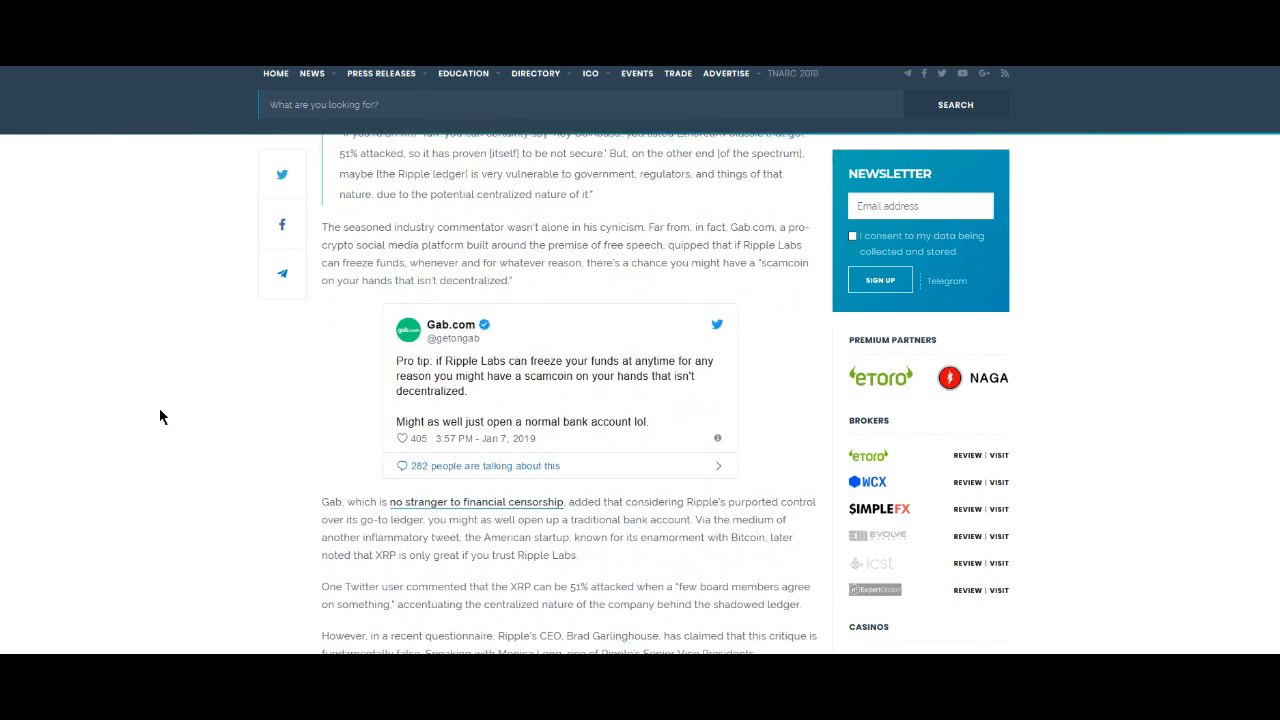
{"action": "scroll", "scroll_direction": "down", "scroll_amount": 3}
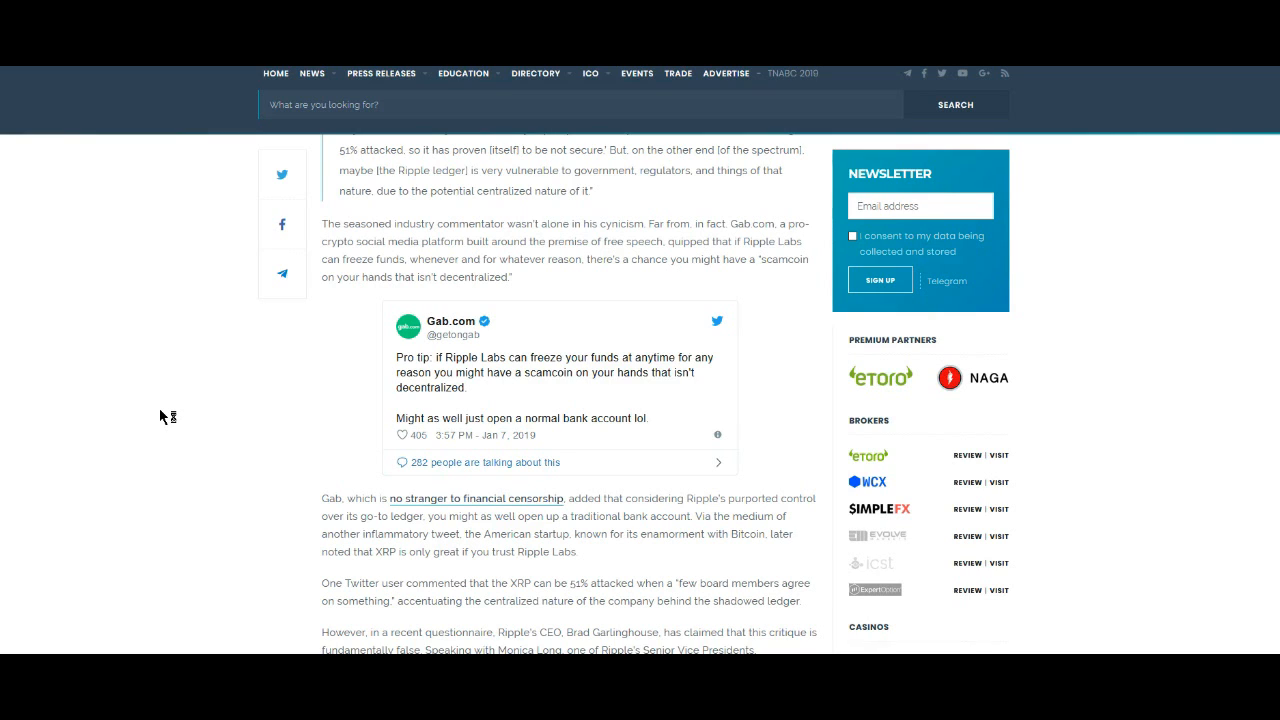
{"action": "mouse_move", "coordinate": [163, 417]}
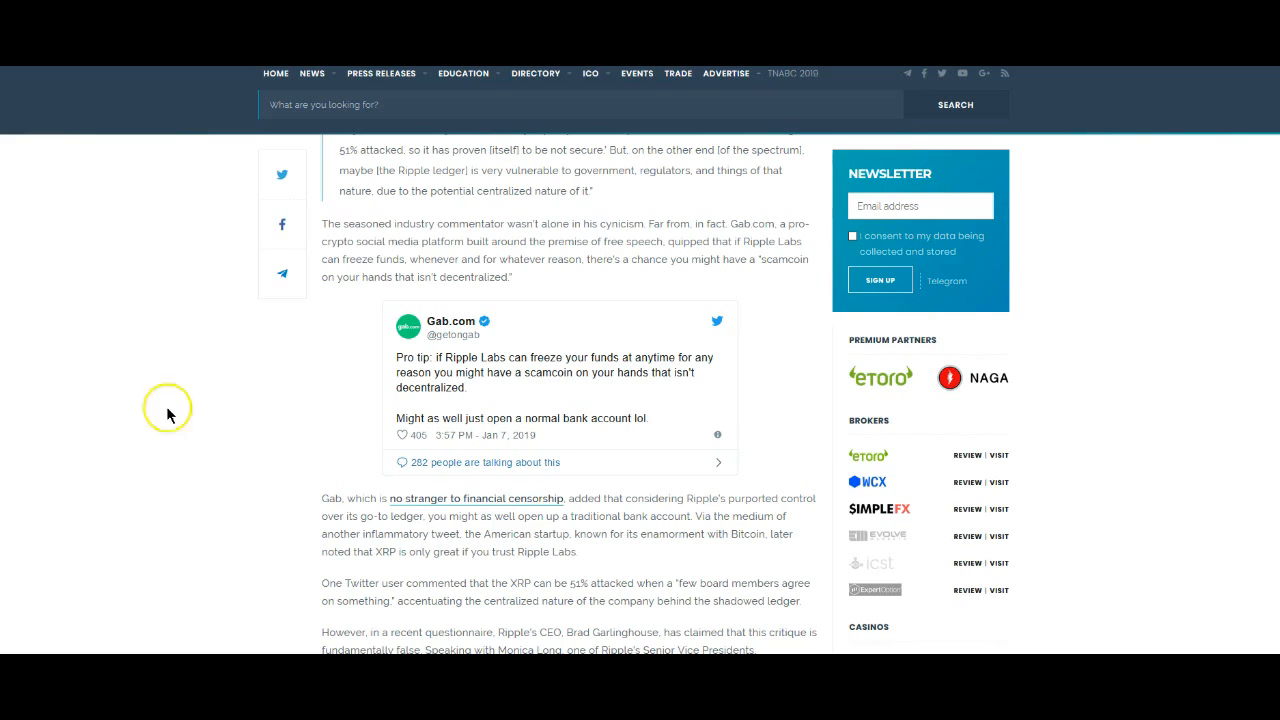
{"action": "mouse_move", "coordinate": [133, 440]}
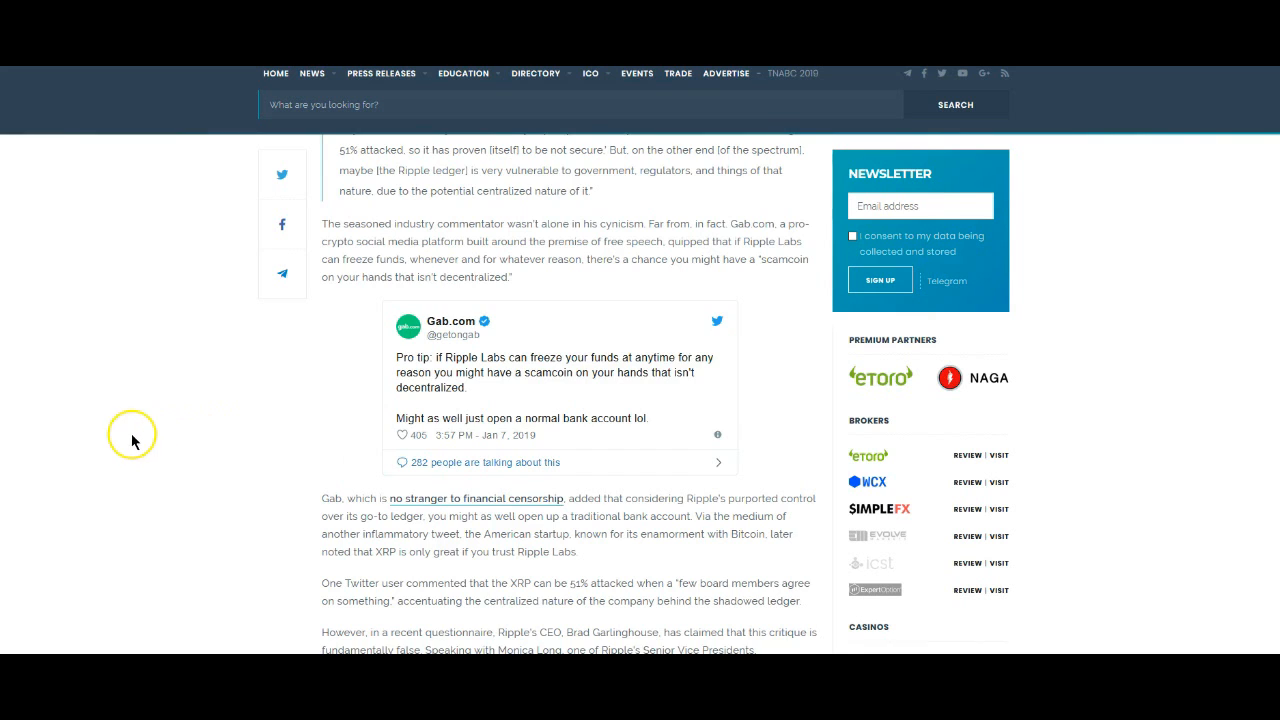
{"action": "scroll", "scroll_direction": "up", "scroll_amount": 3}
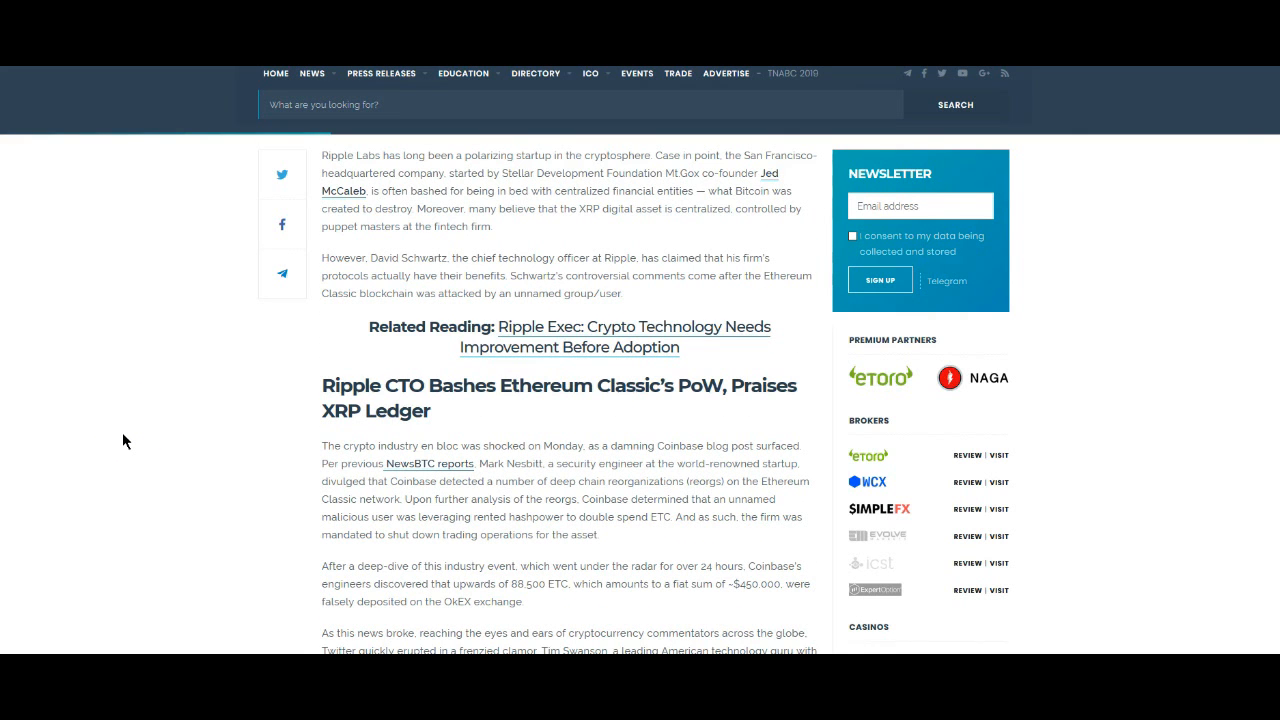